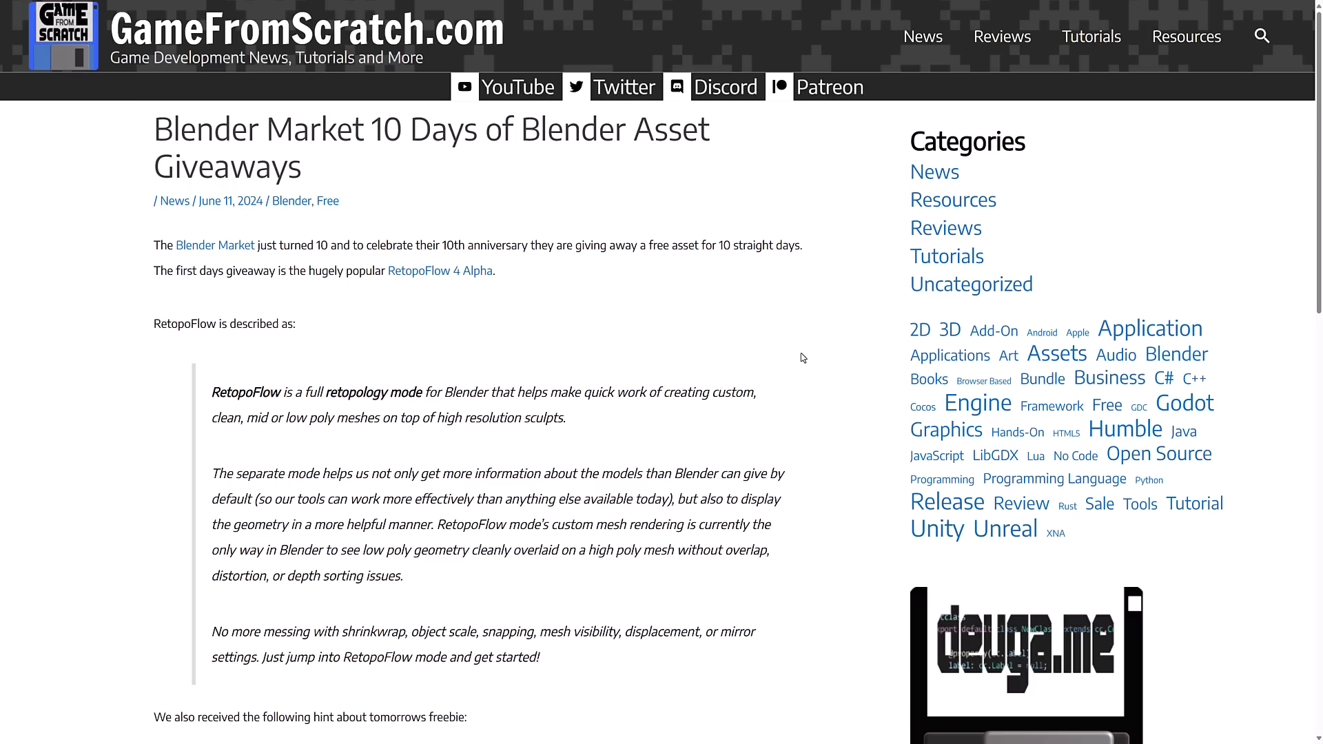
- Follow the GameFromScratch article's Blender Market link to the 10th-anniversary celebration page
left_click(215, 245)
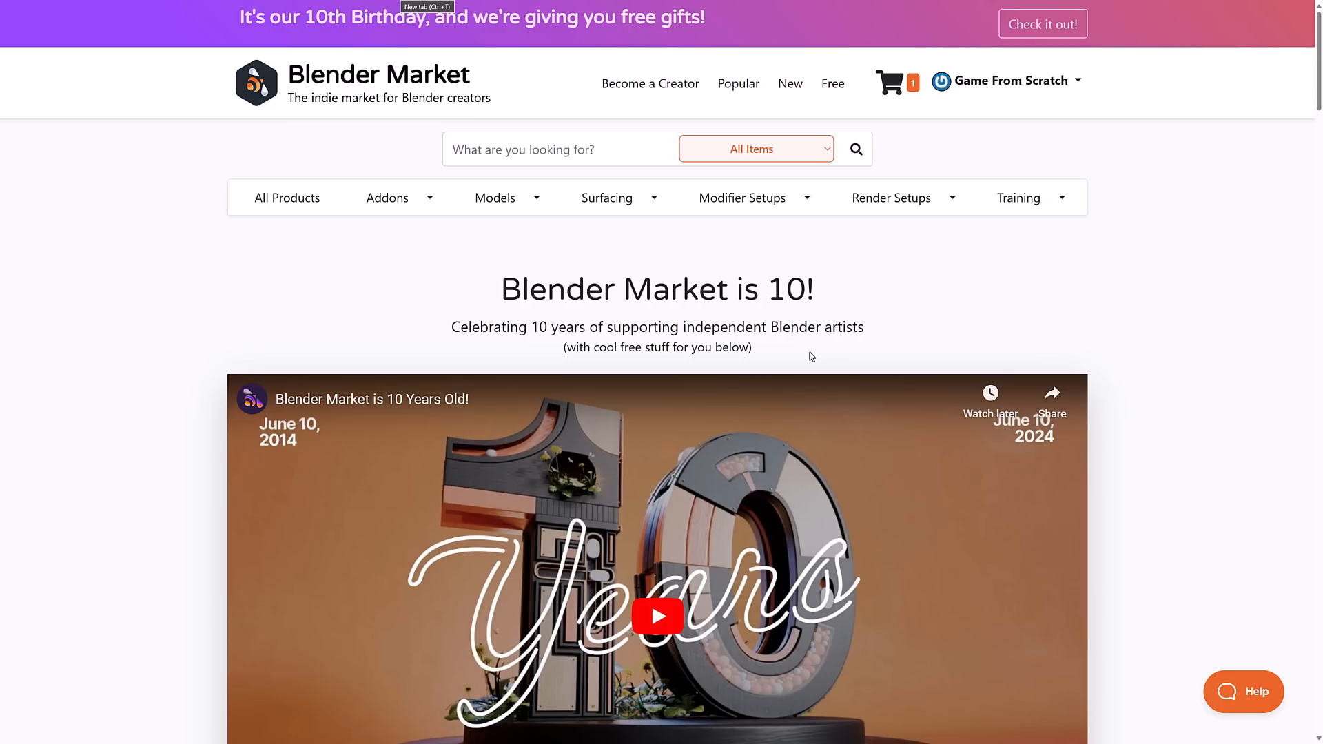
- Scroll through the anniversary page's gifts, past Auto-Rig Pro to Retopoflow and Cloudscapes V2
scroll("down", 3)
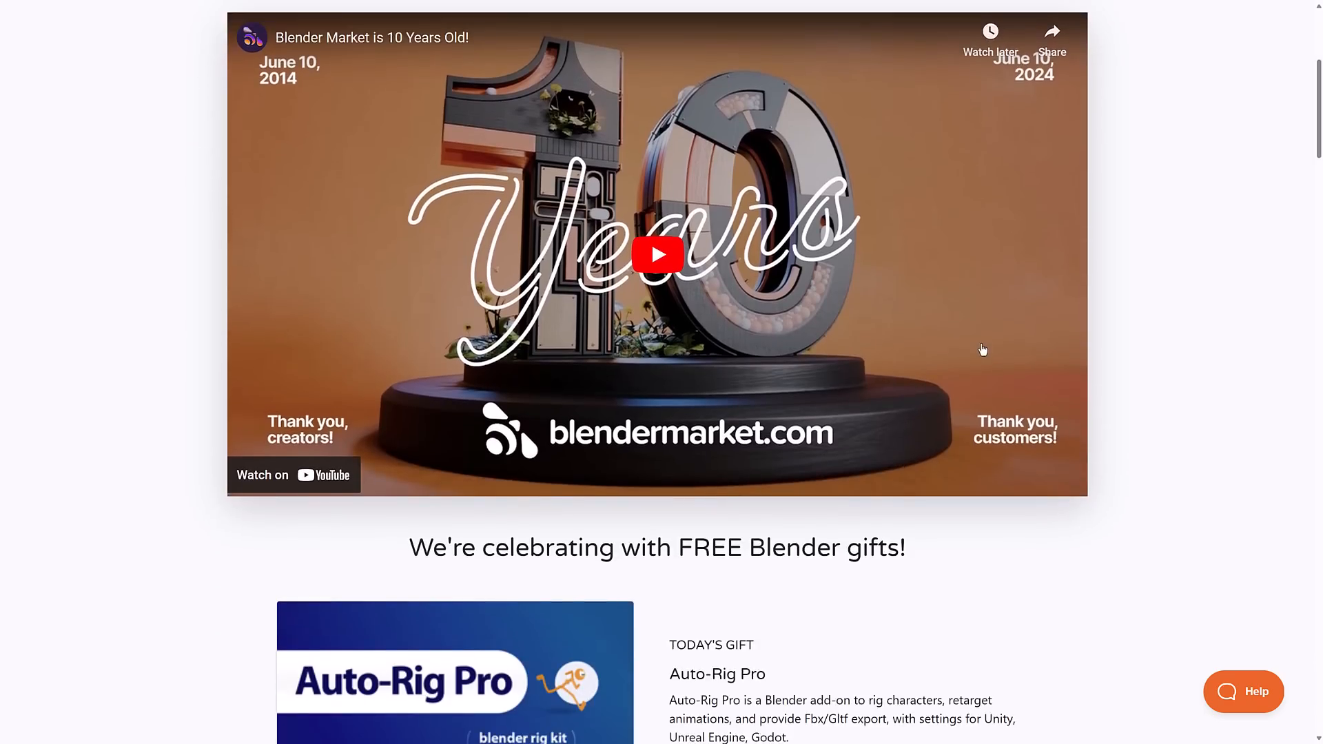
scroll("down", 3)
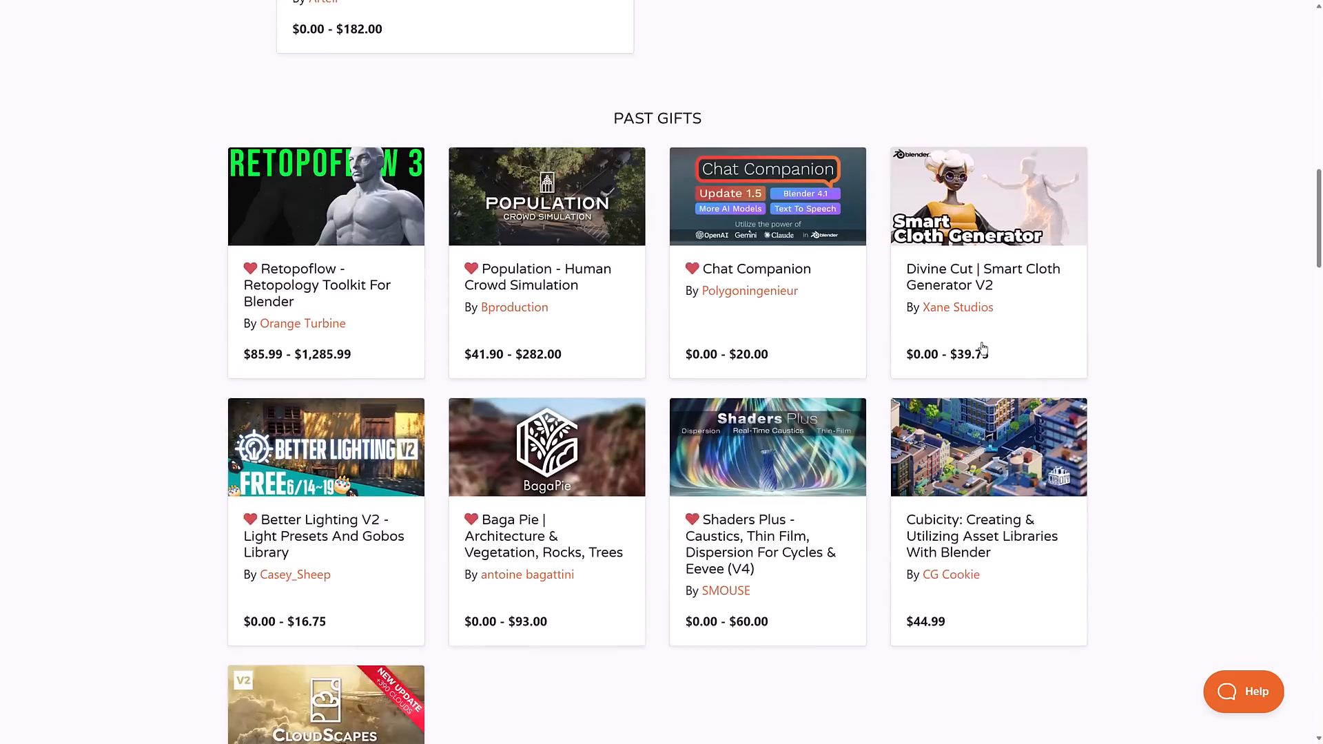
scroll("down", 3)
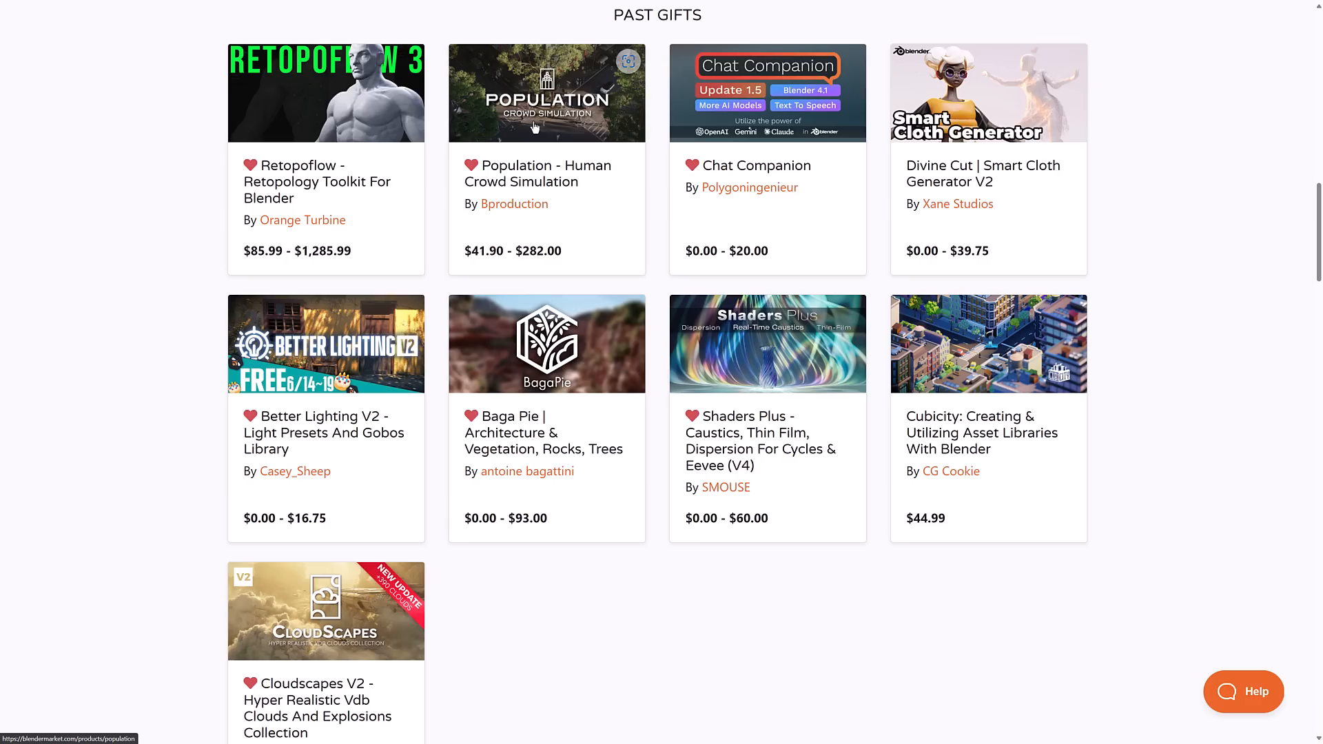
mouse_move(939, 221)
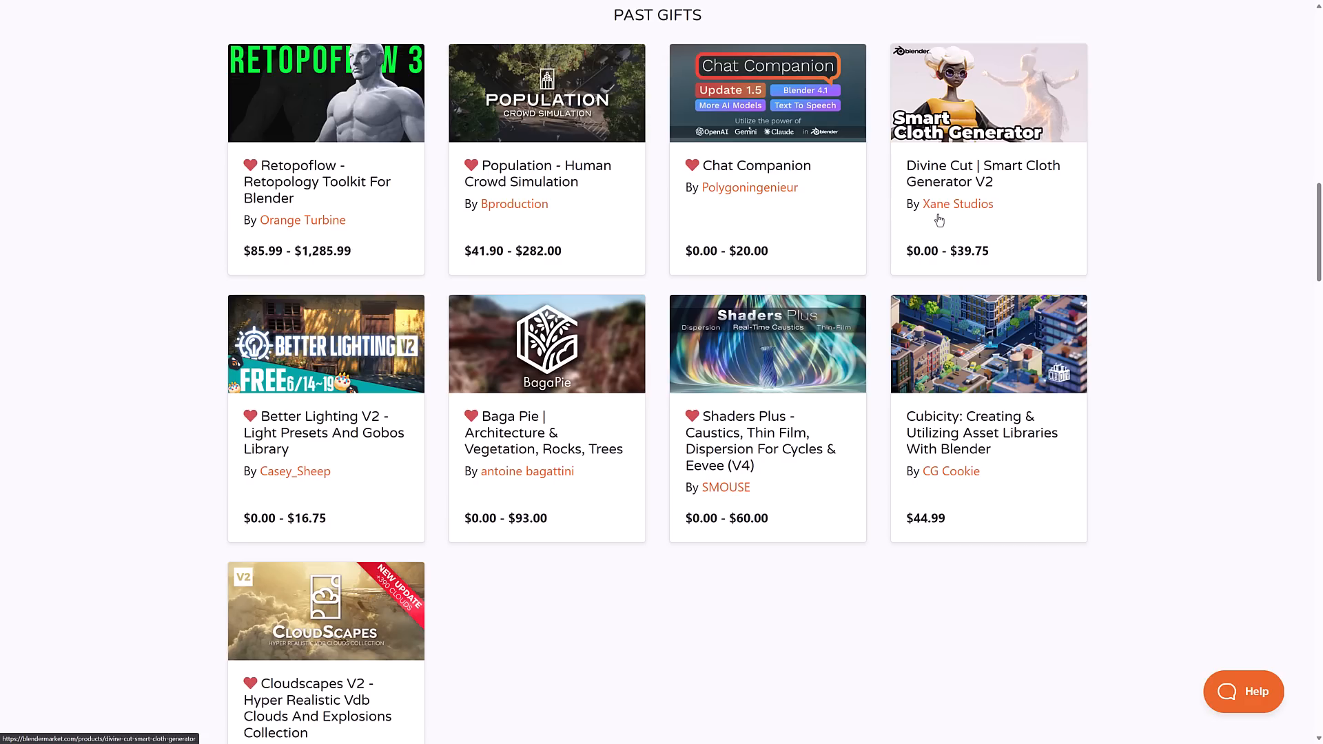
mouse_move(1011, 398)
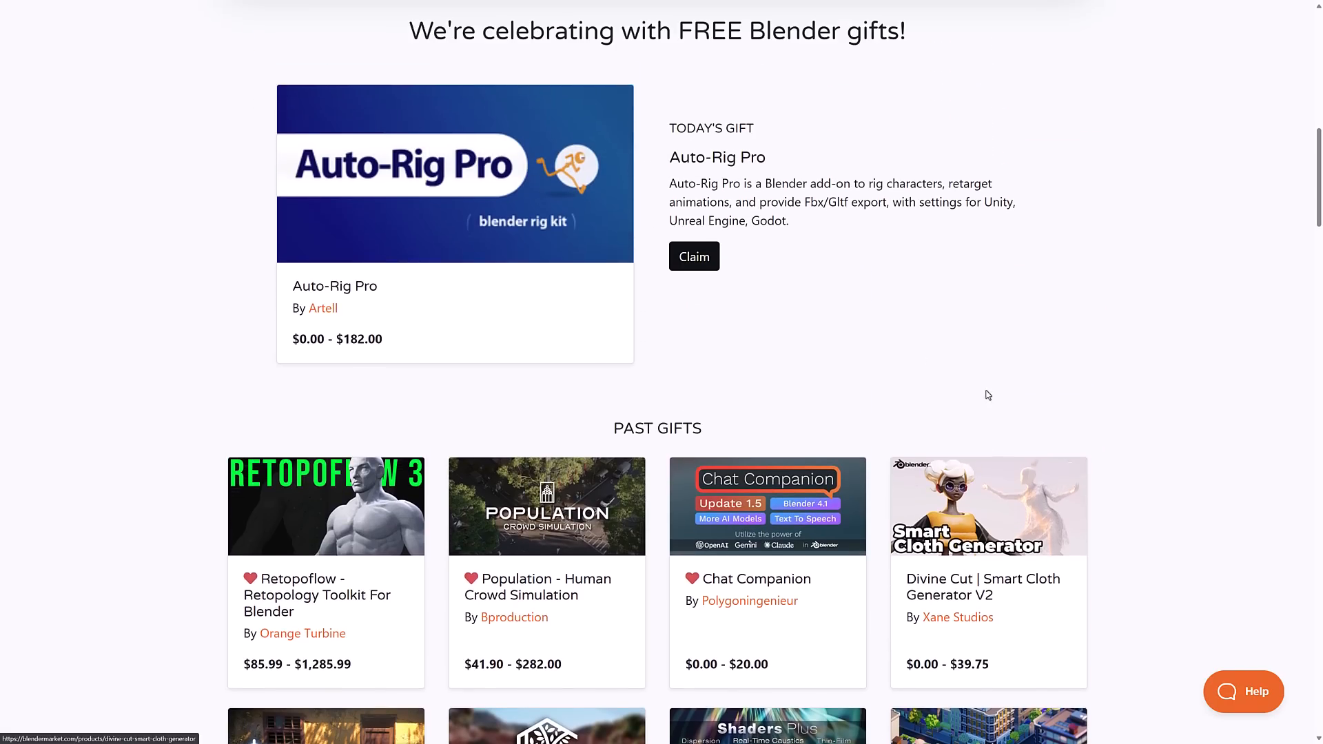
mouse_move(526, 166)
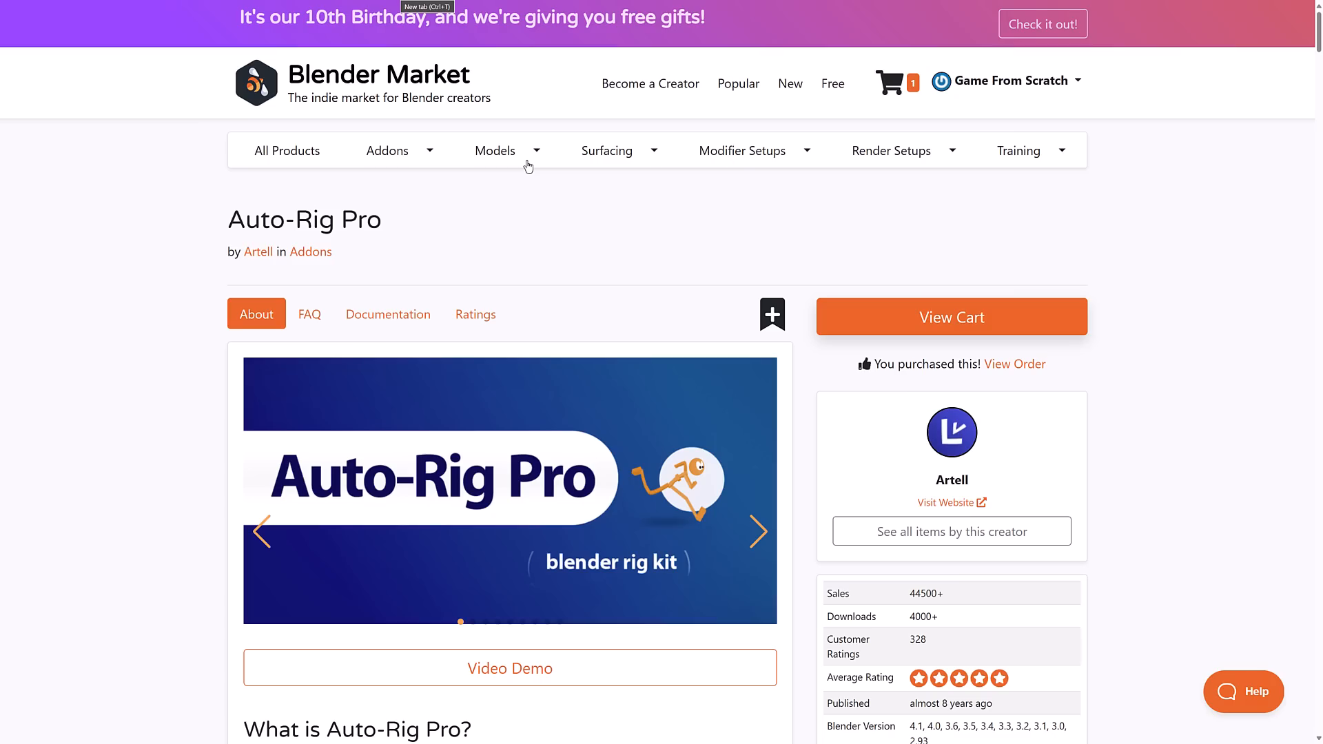
scroll("down", 3)
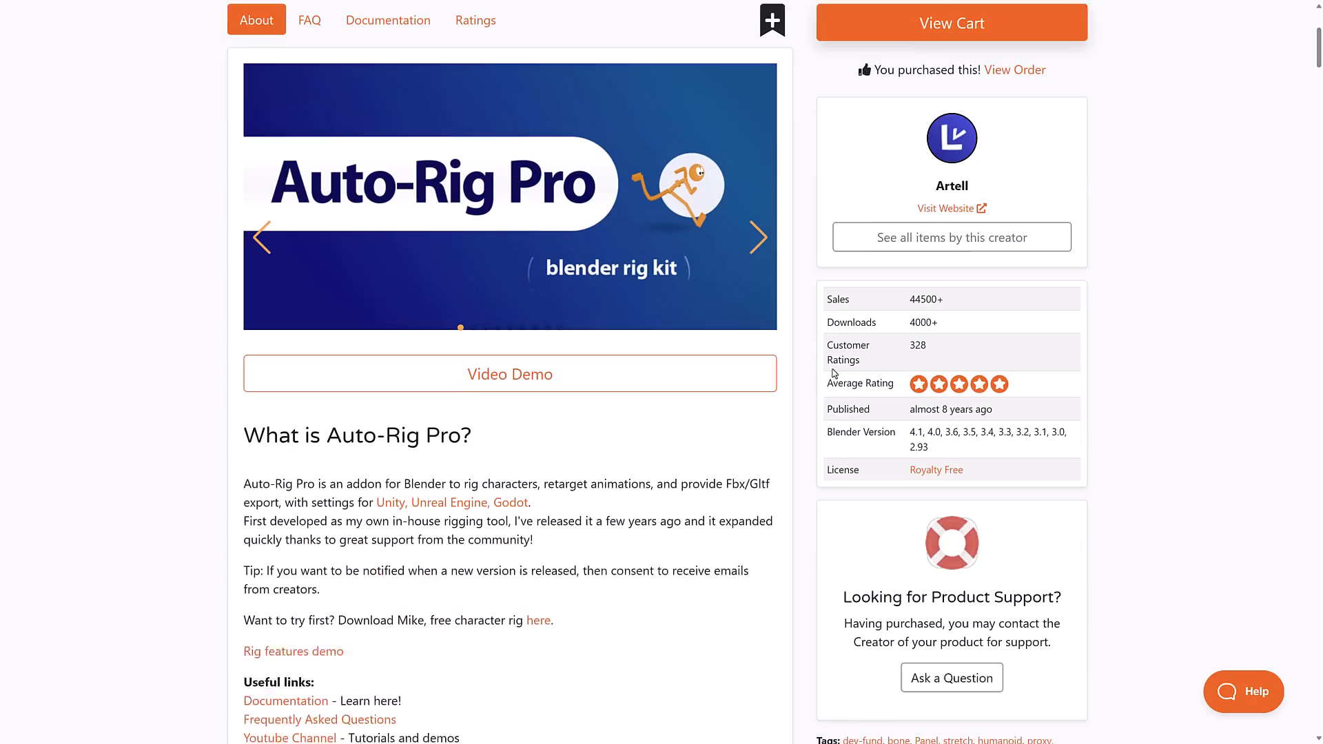
scroll("down", 3)
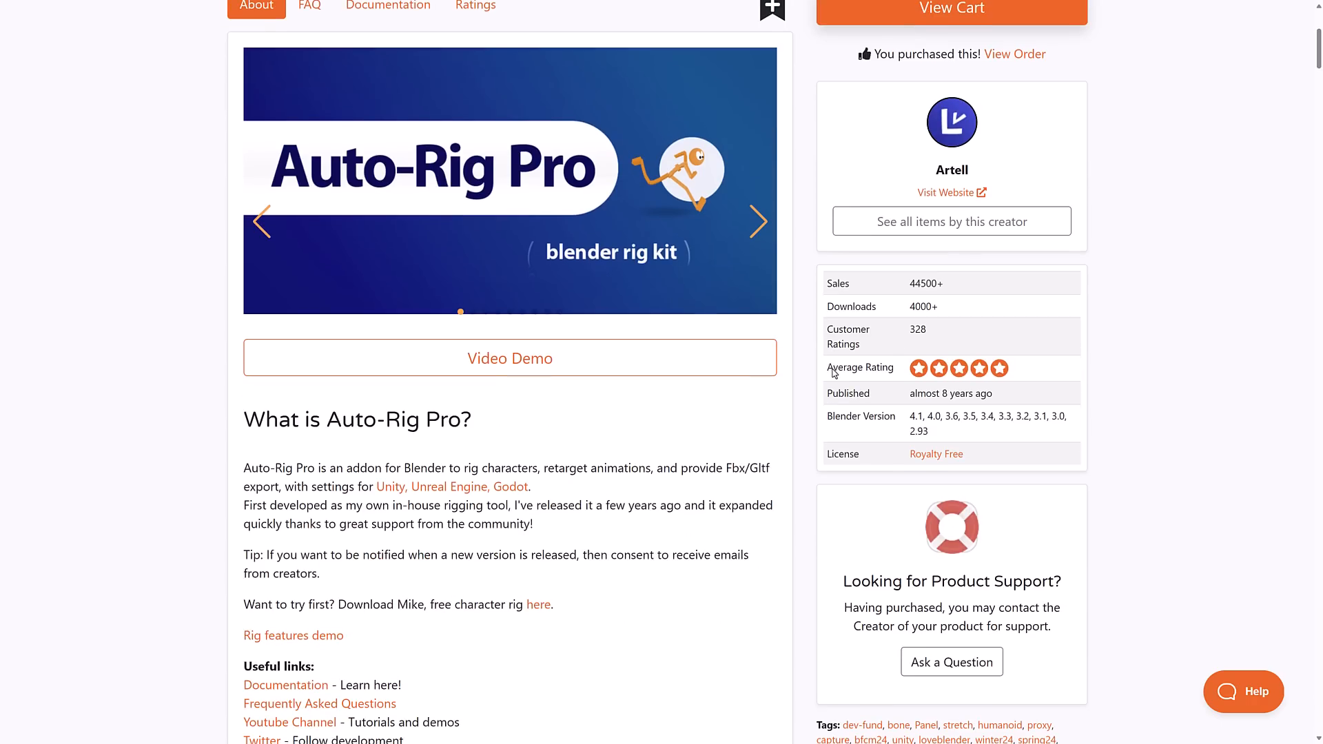
scroll("down", 3)
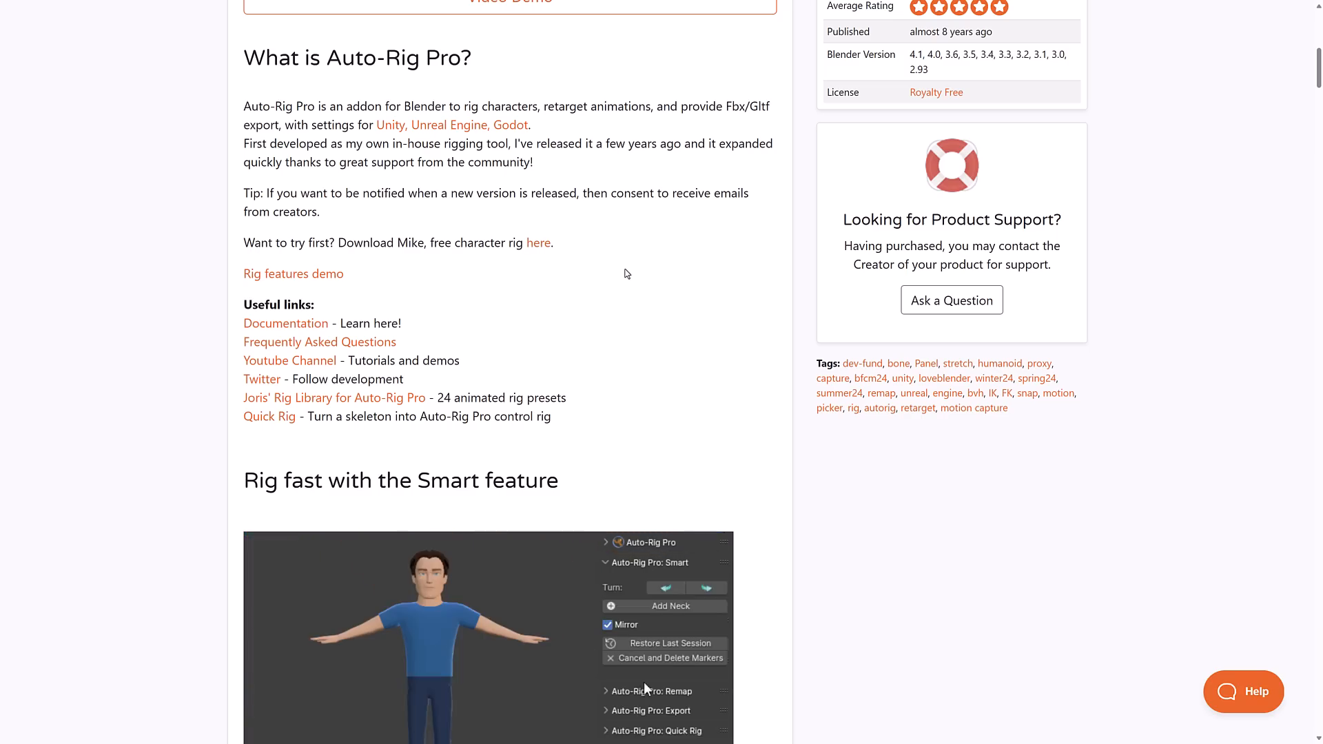
- Read down the Auto-Rig Pro page through its rigging feature sections
left_click(663, 605)
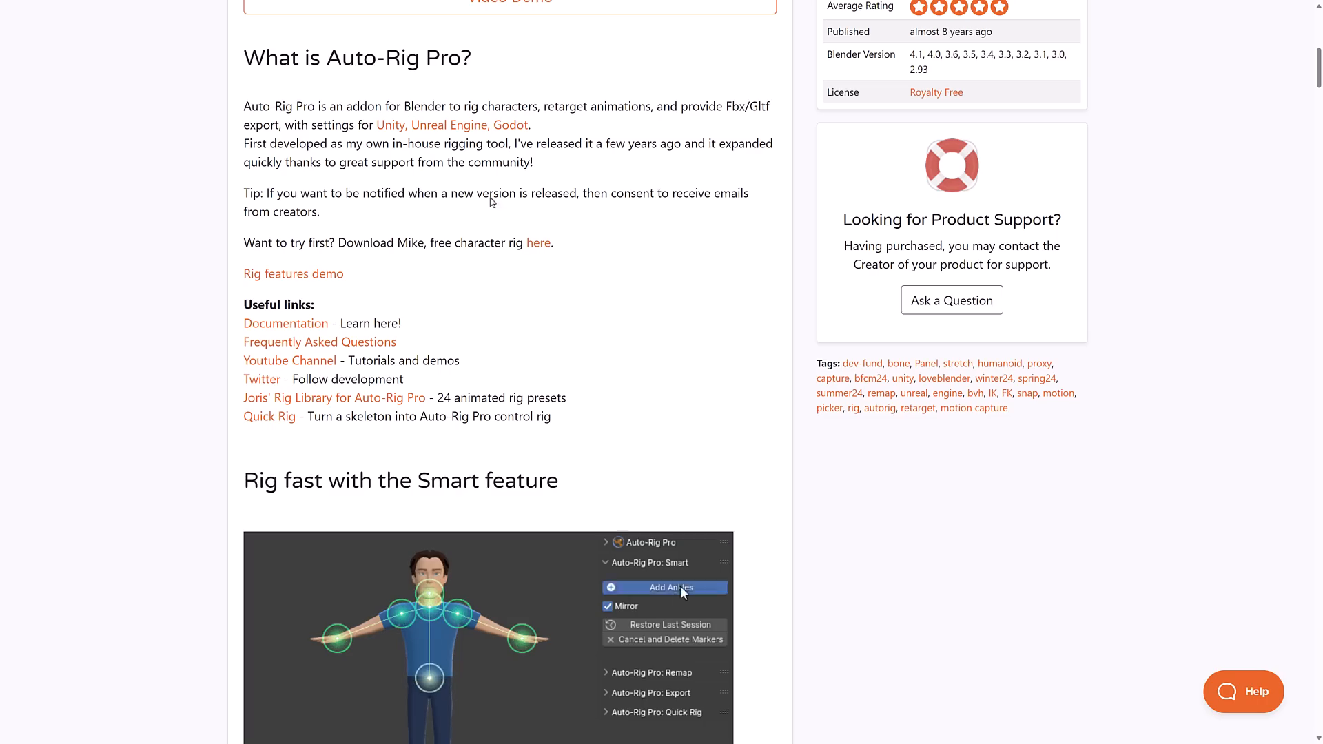
scroll("down", 3)
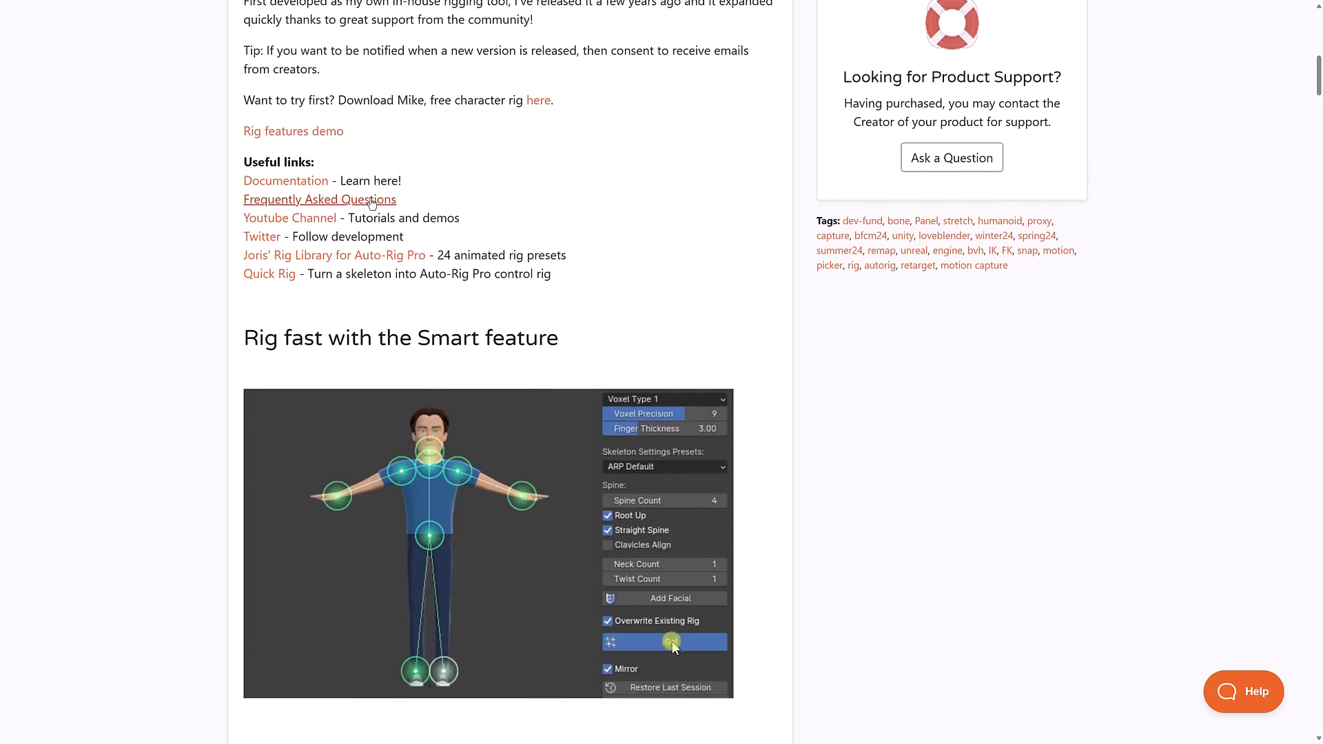
scroll("down", 3)
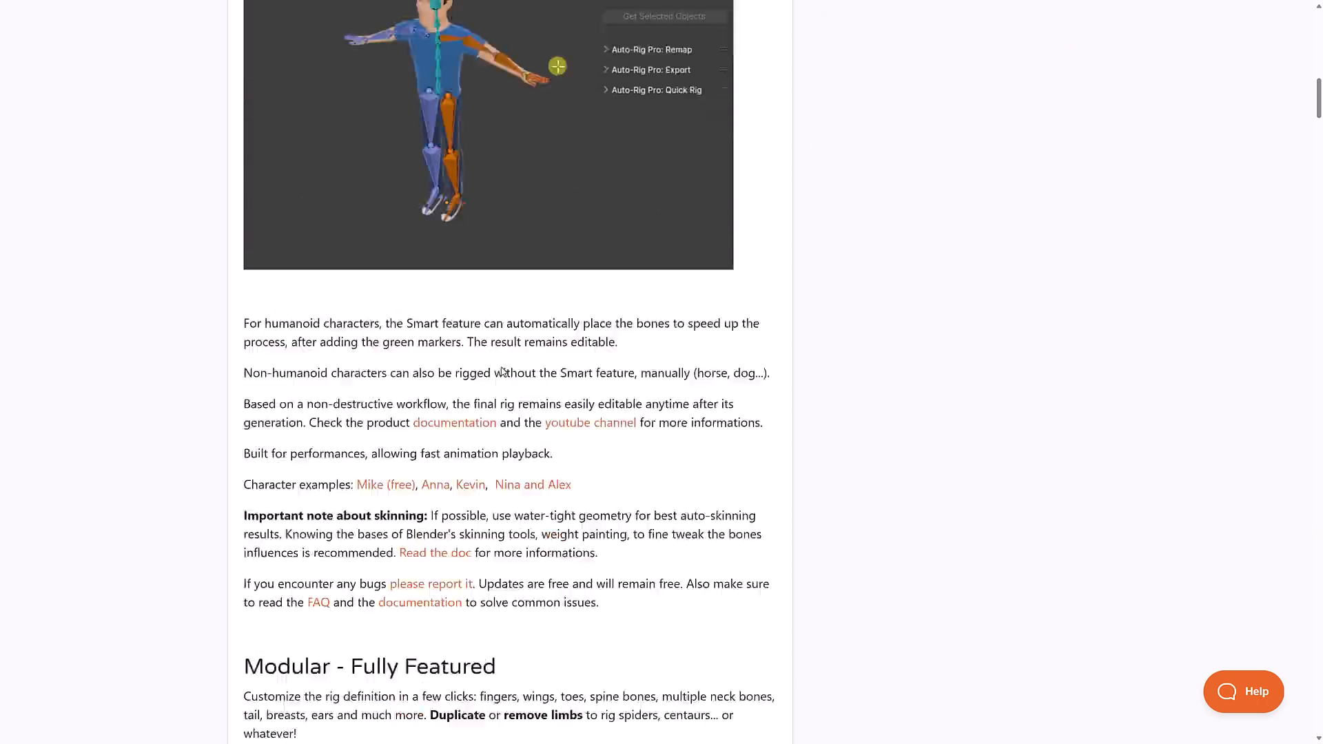
scroll("down", 3)
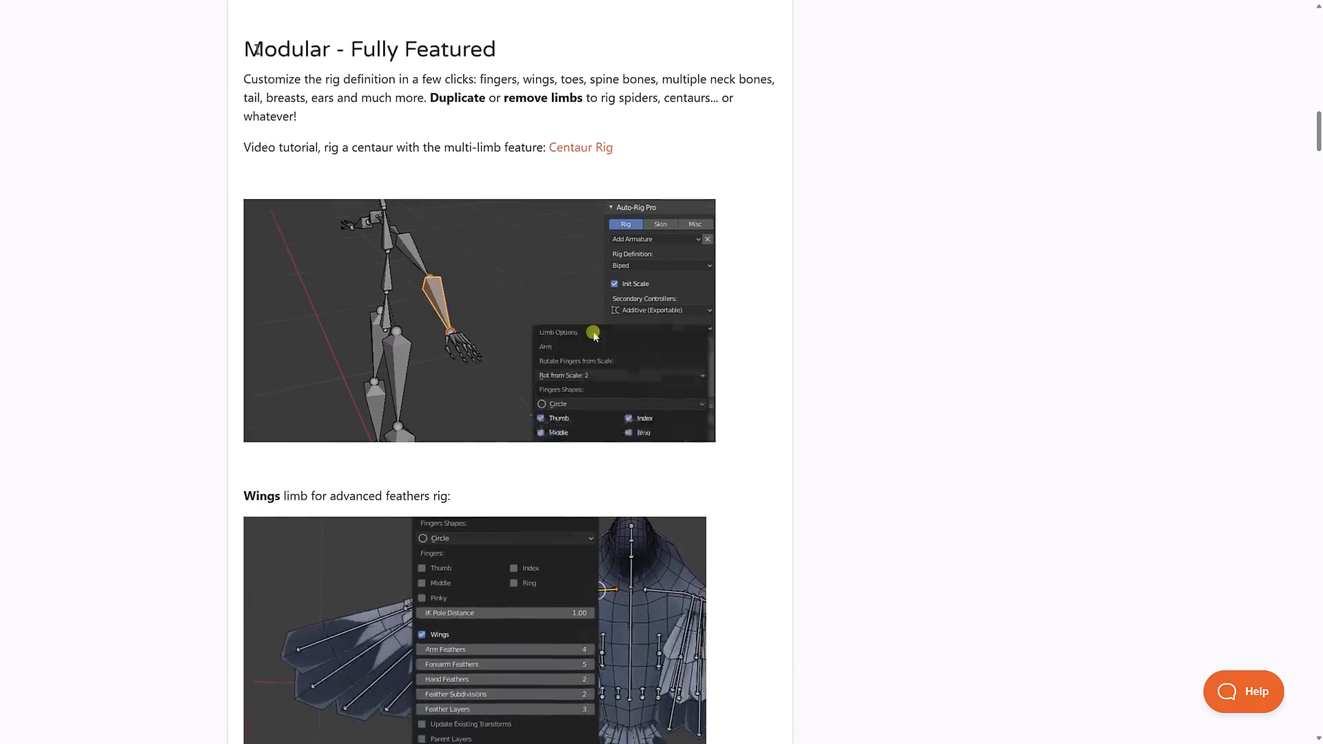
scroll("down", 3)
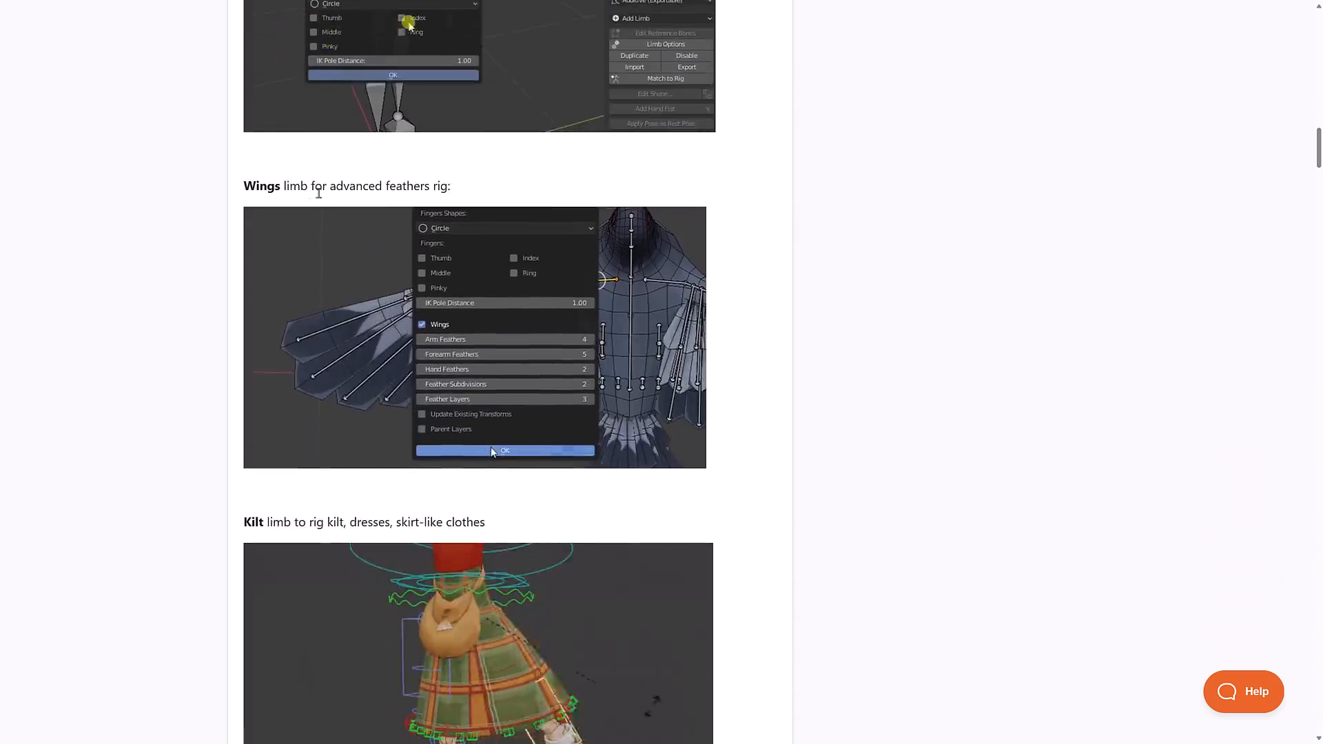
scroll("down", 3)
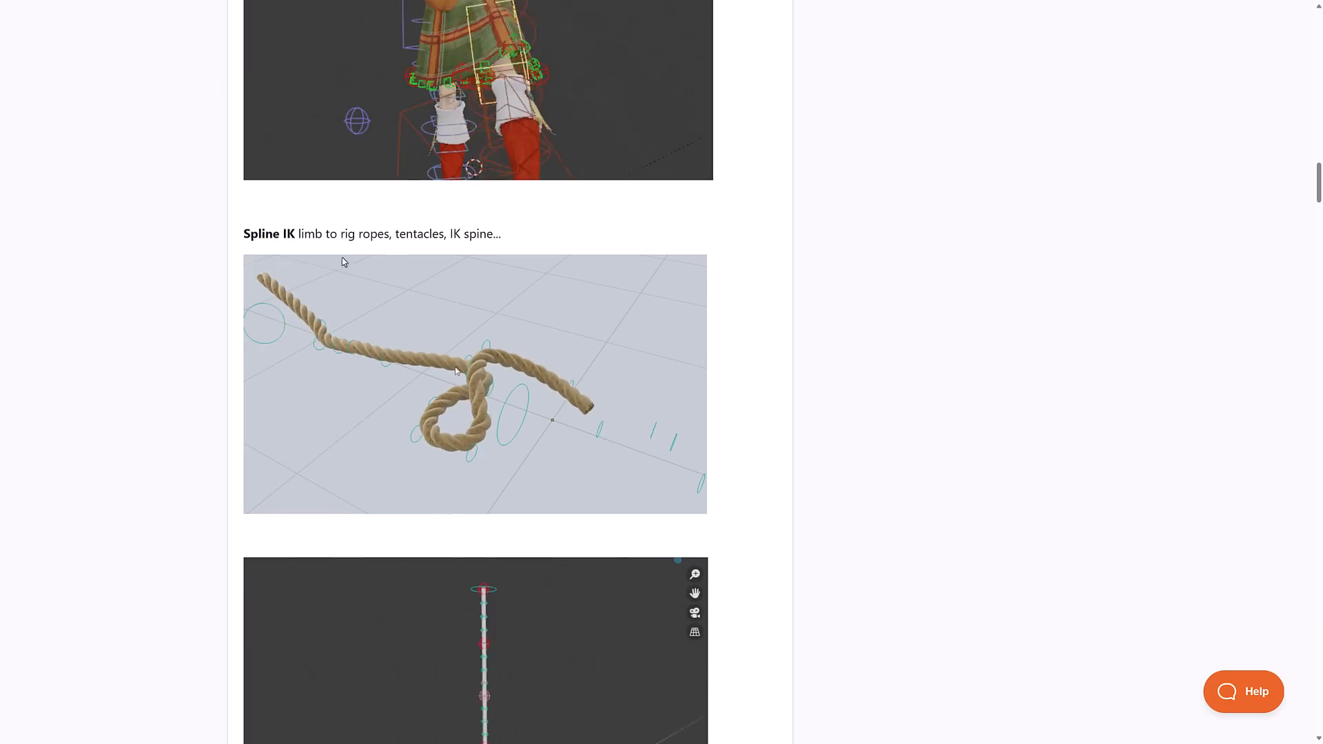
scroll("down", 3)
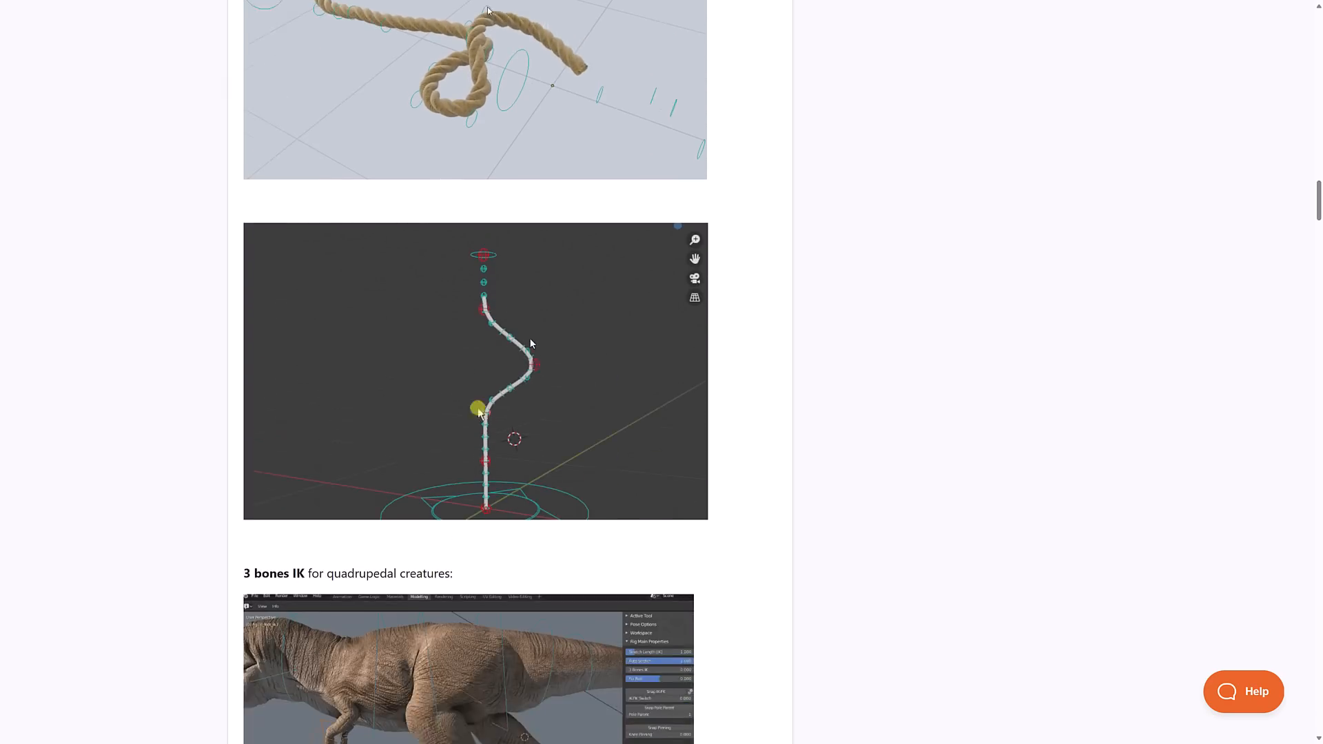
- Continue down the Auto-Rig Pro page through the Remap section to Game Engine Export
scroll("down", 3)
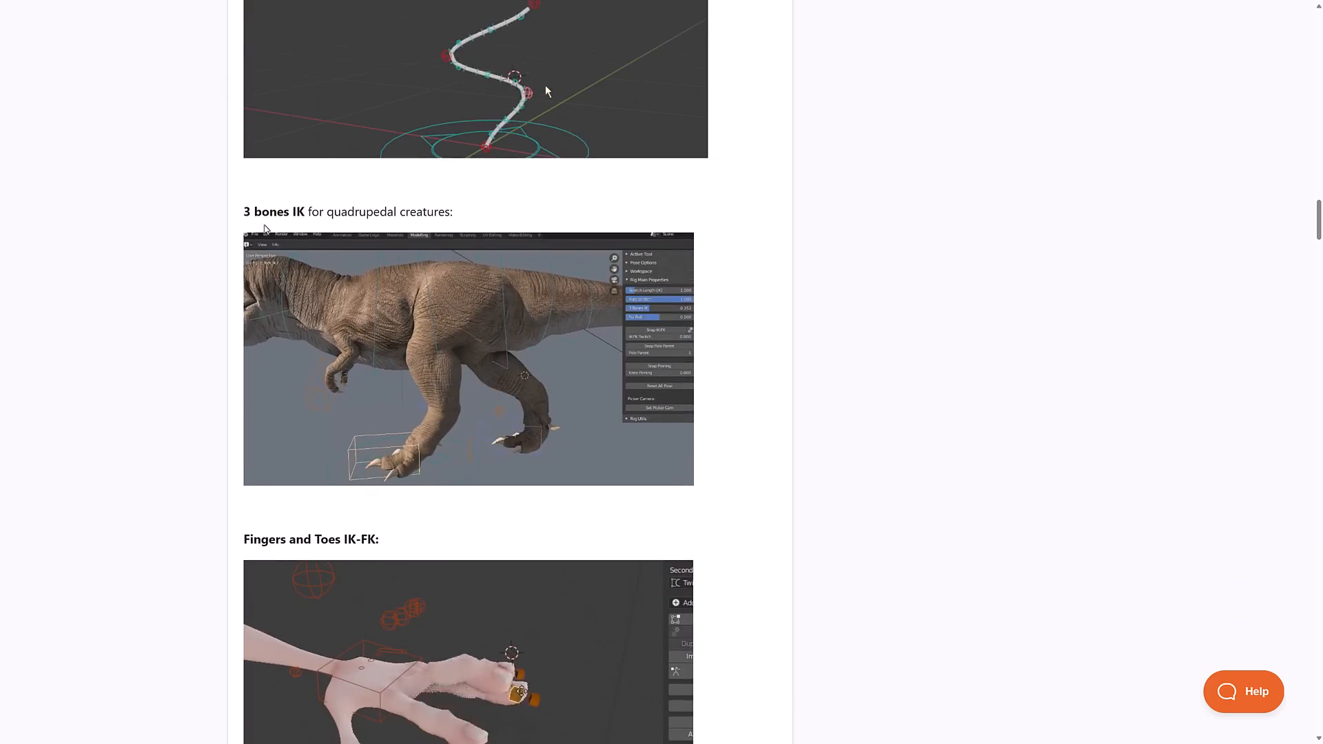
scroll("down", 3)
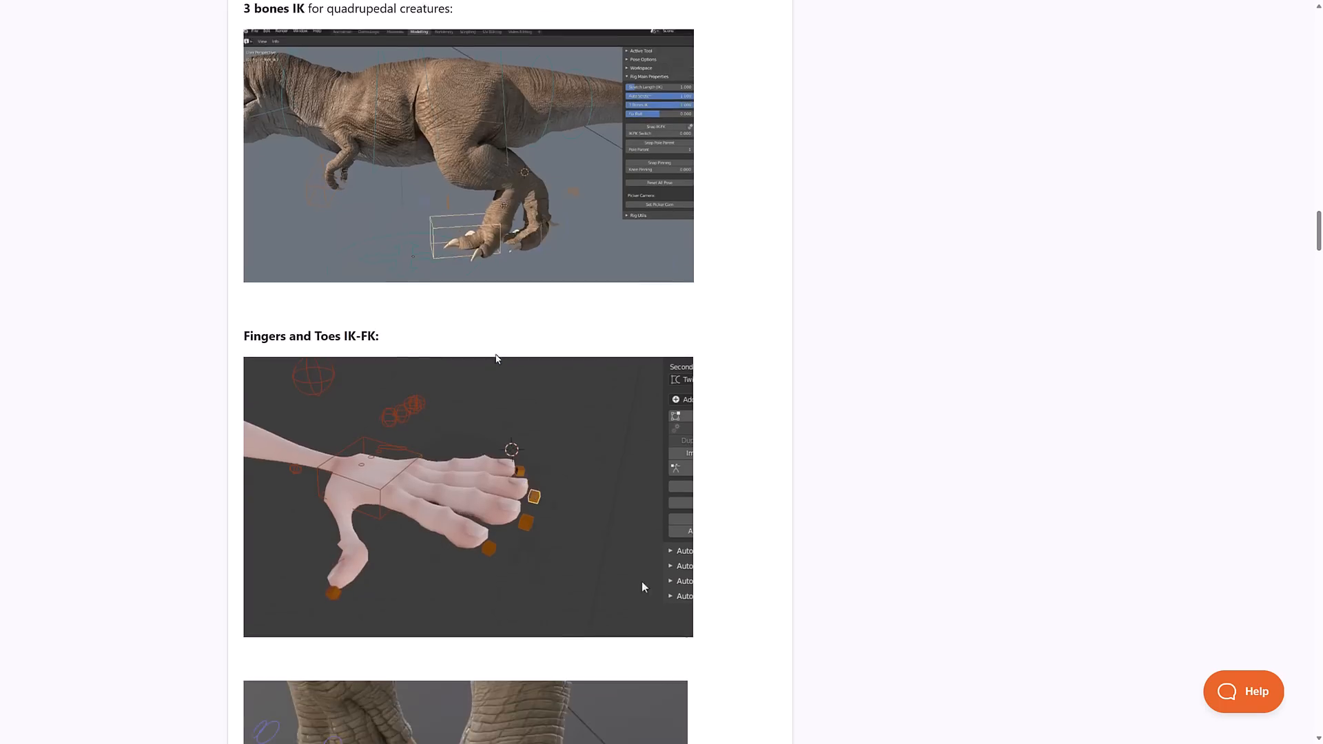
scroll("down", 3)
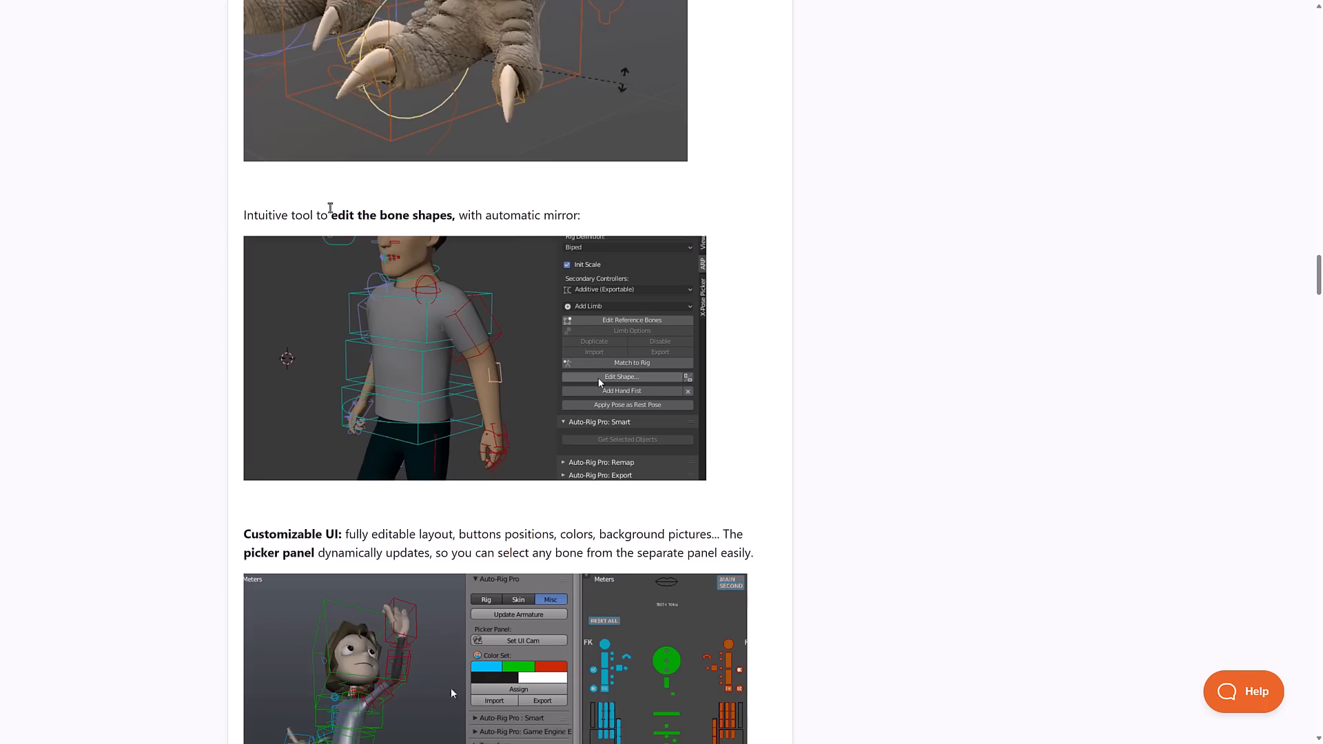
scroll("down", 3)
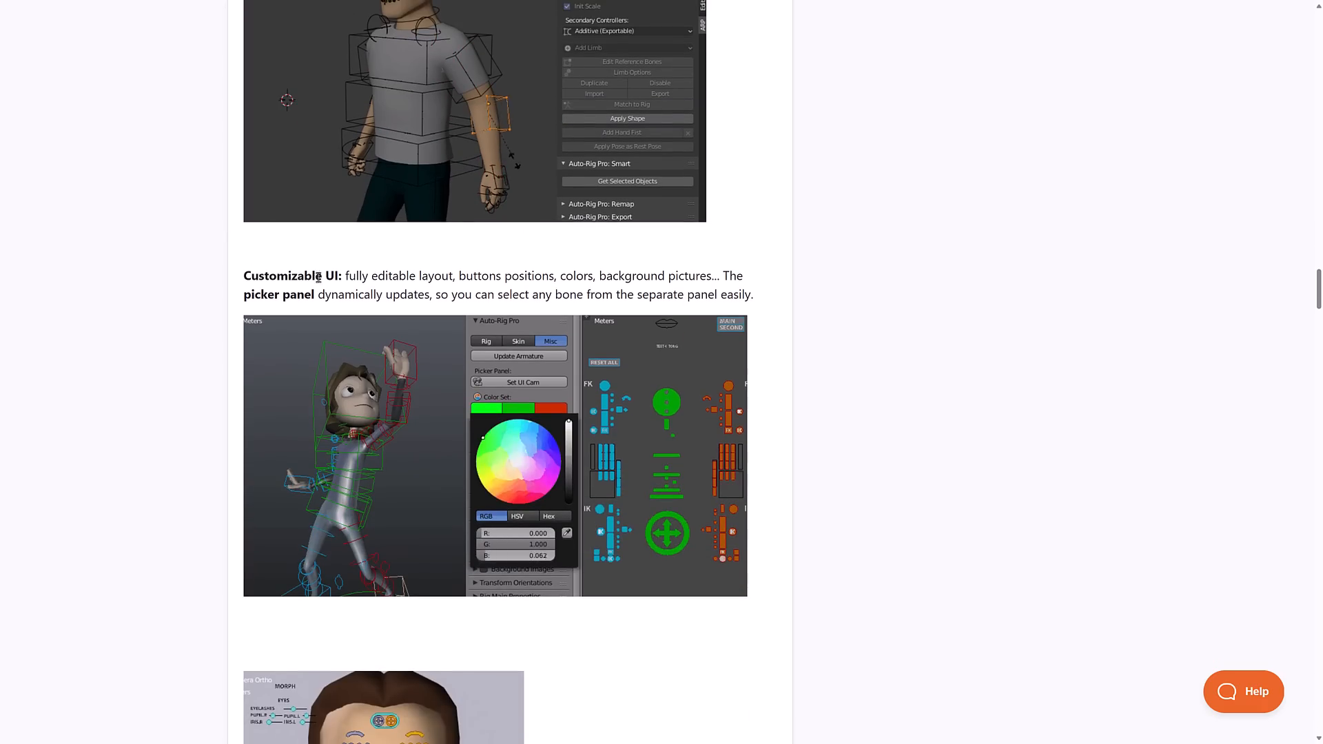
scroll("down", 3)
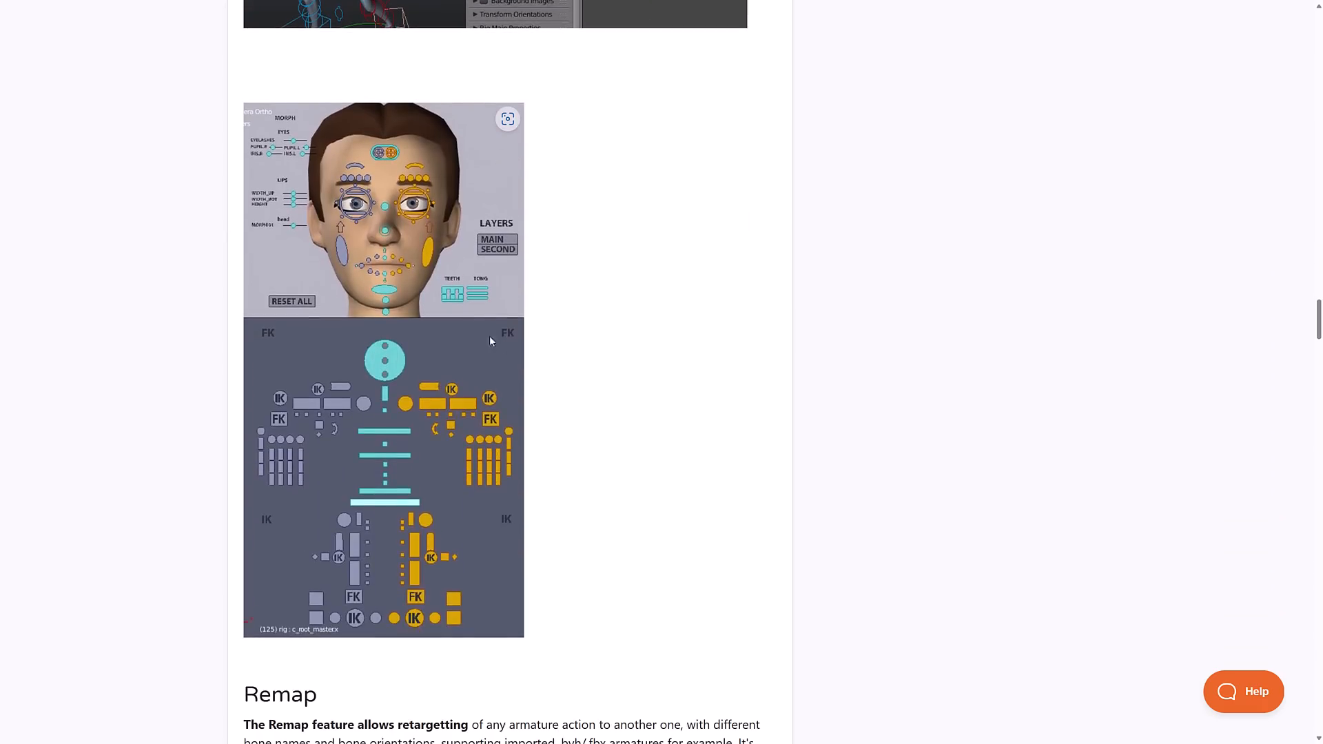
scroll("down", 3)
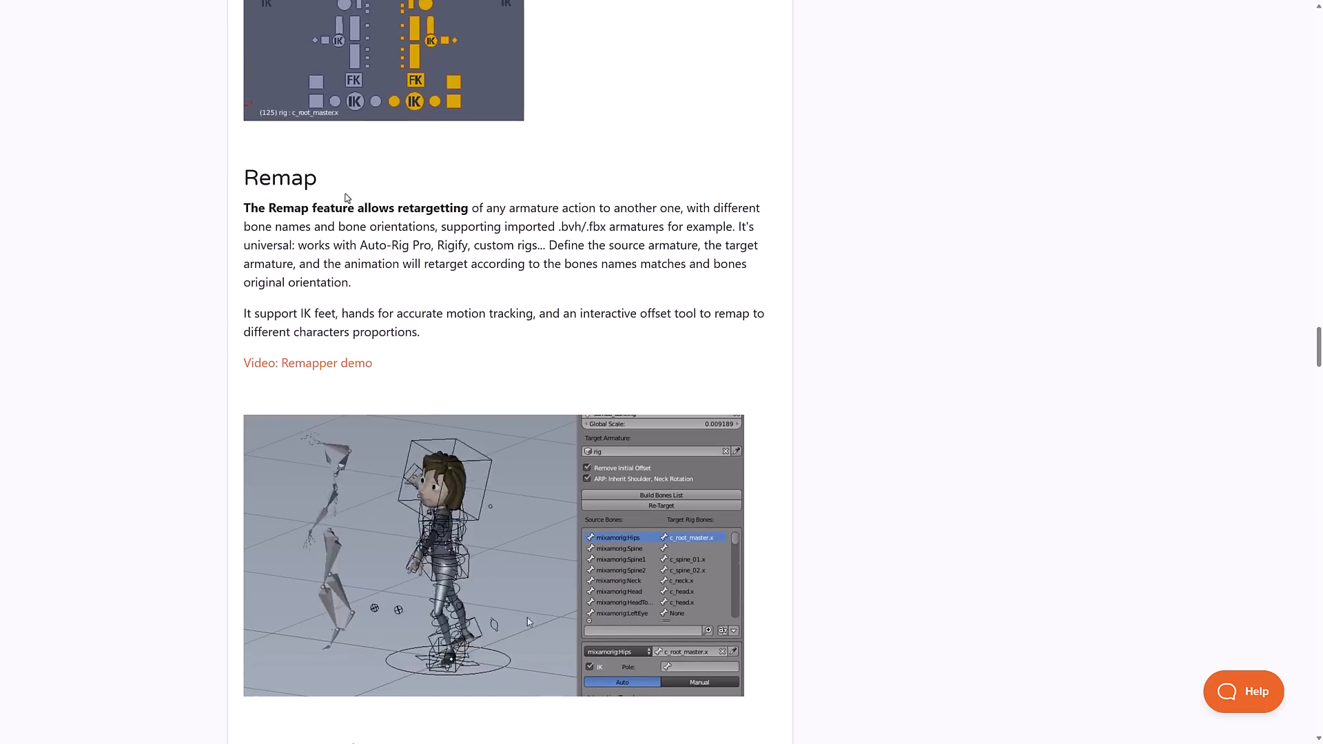
scroll("down", 3)
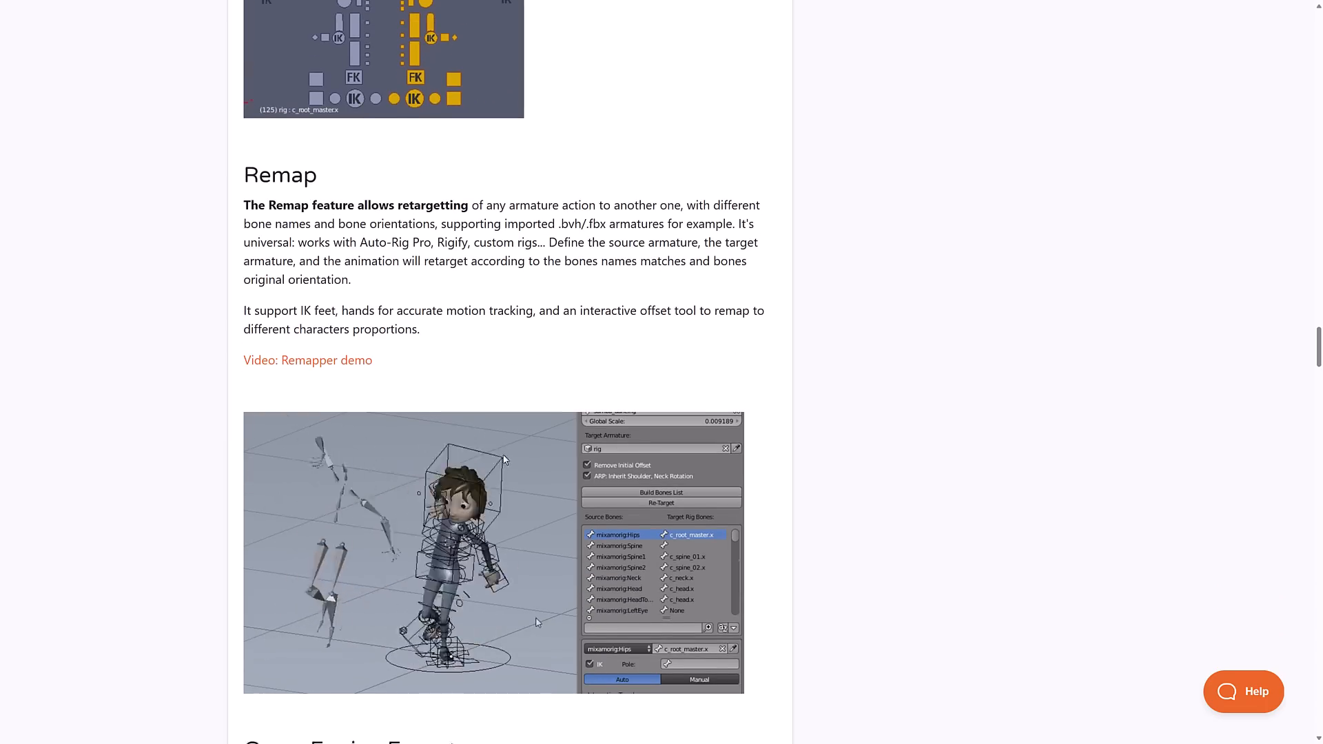
scroll("down", 3)
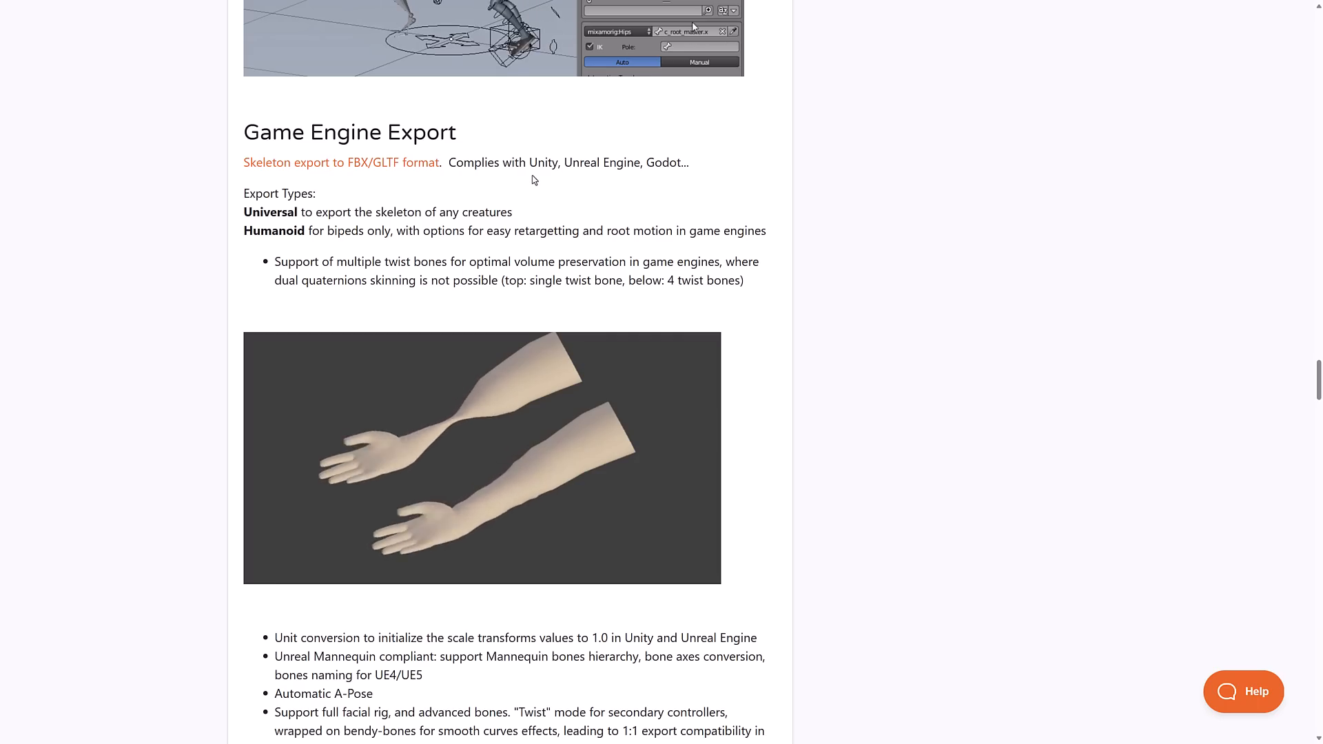
- Scroll past Game Engine Export, Rig Layers and Tell Me More to Users Cases and Updates
scroll("down", 3)
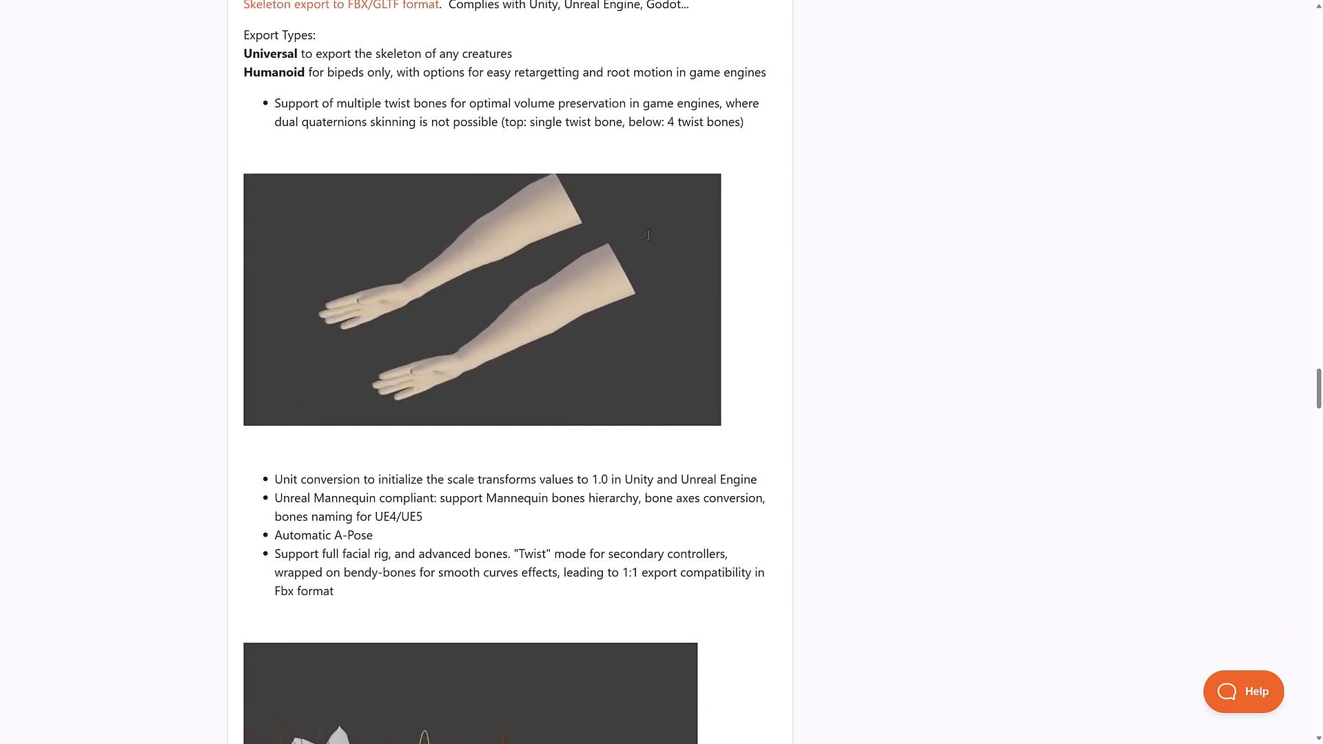
scroll("down", 3)
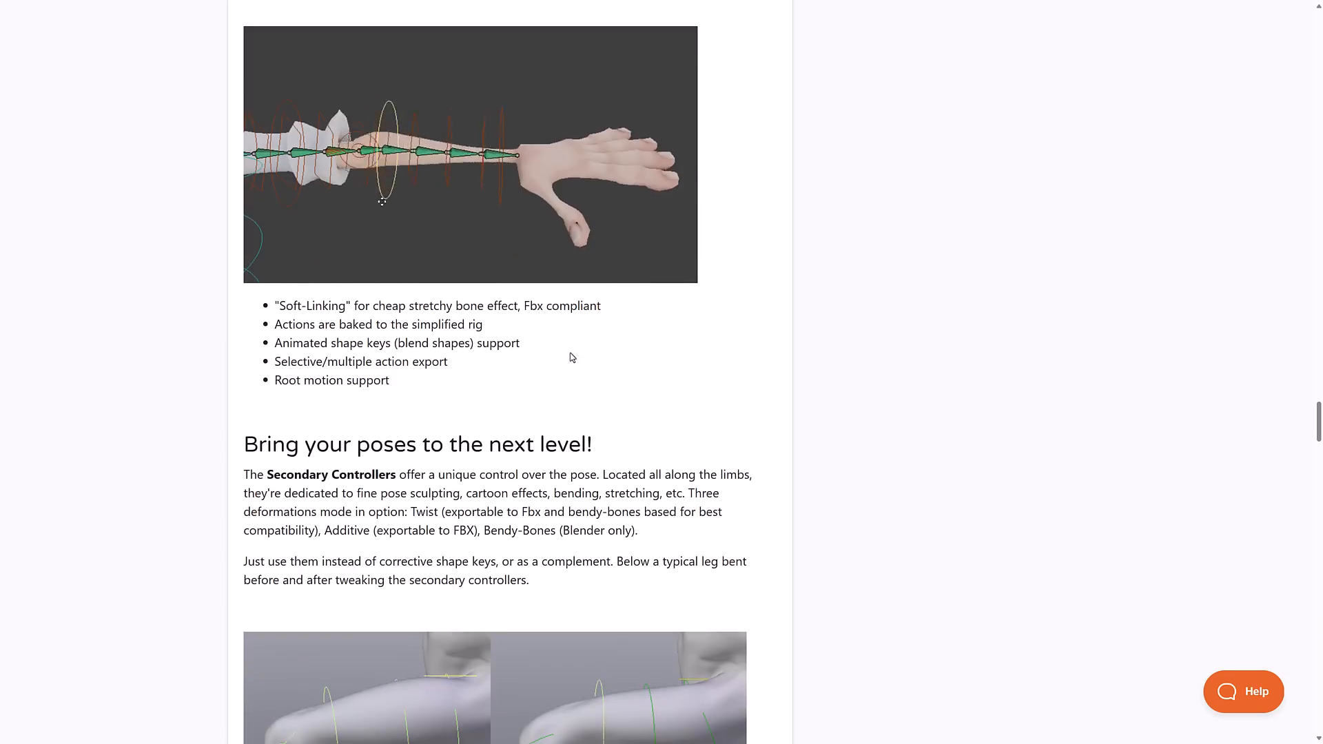
scroll("down", 3)
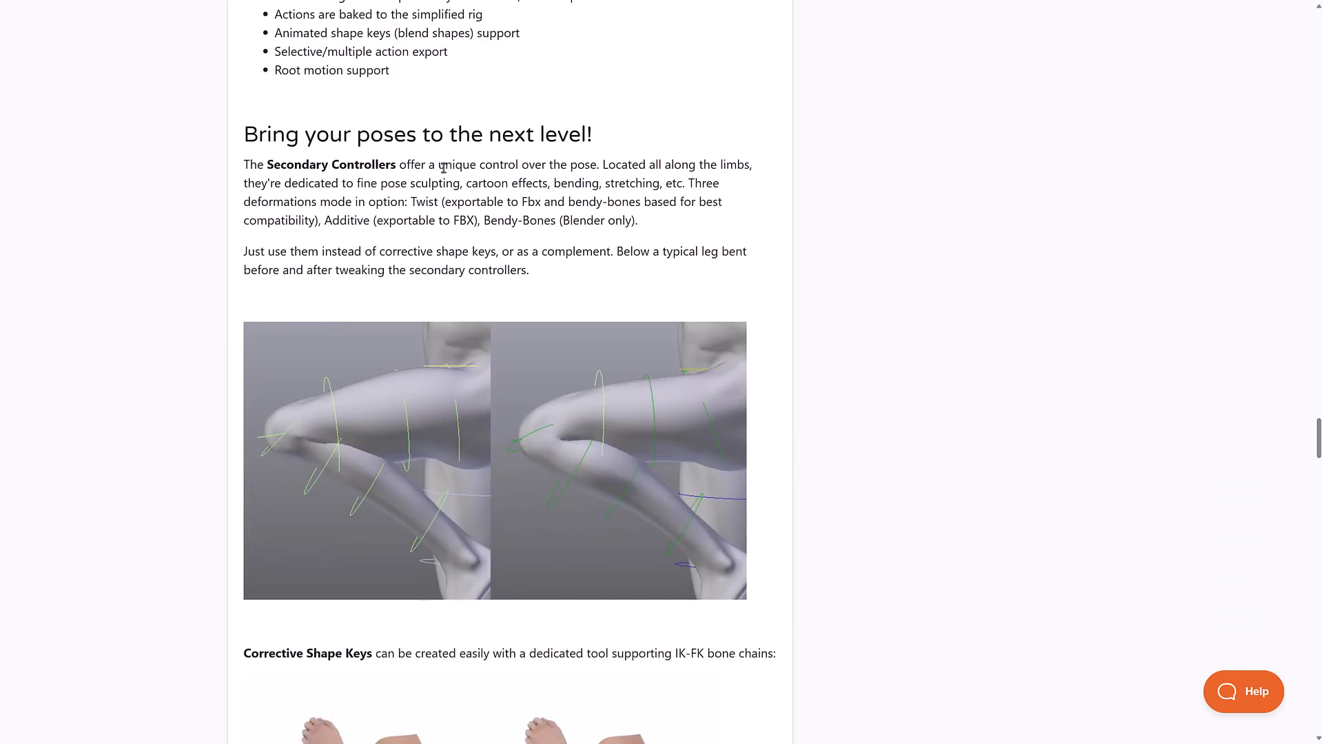
mouse_move(285, 155)
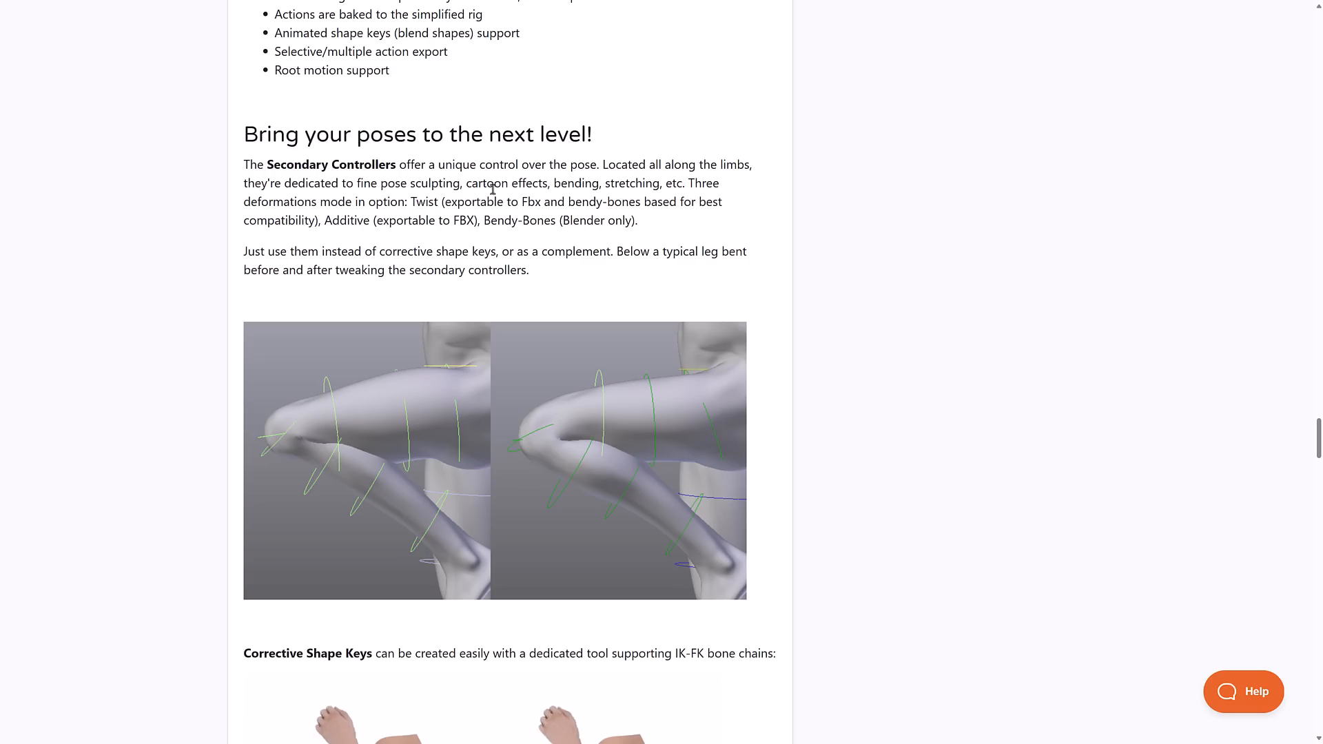
scroll("down", 3)
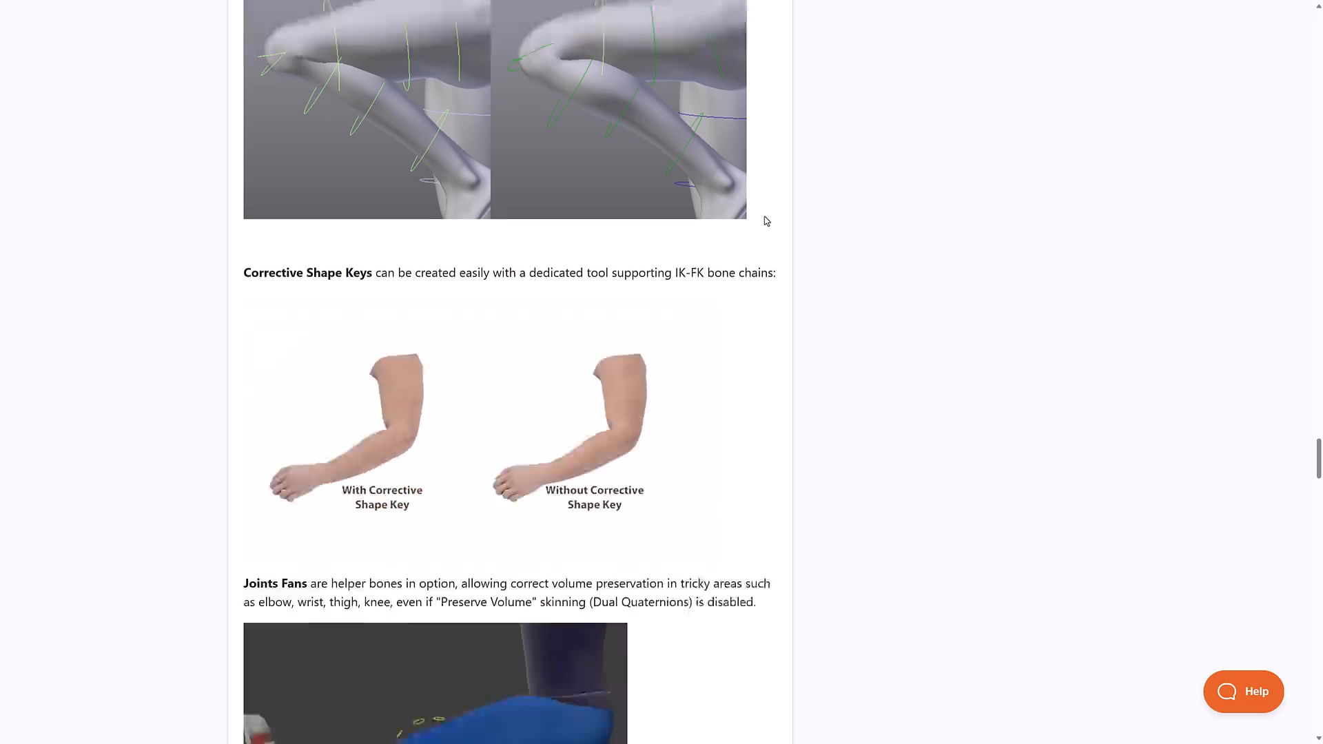
scroll("down", 3)
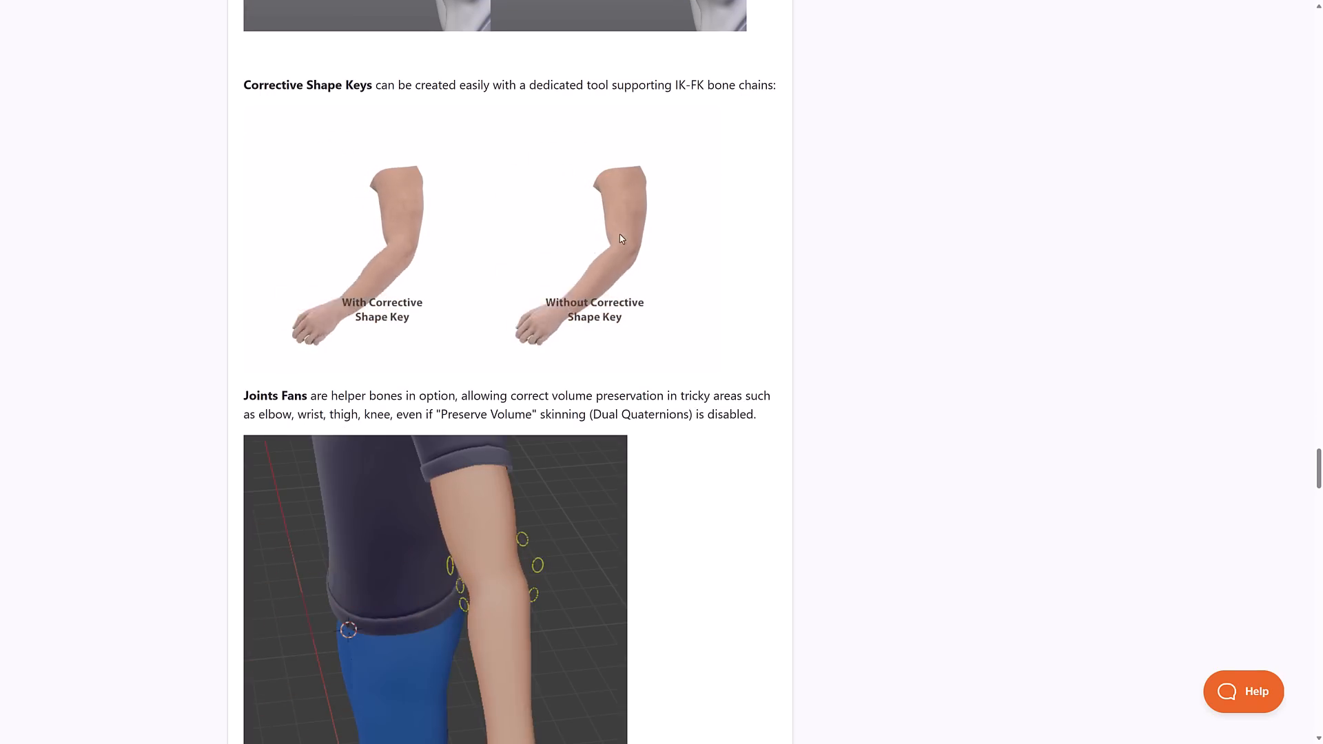
scroll("down", 3)
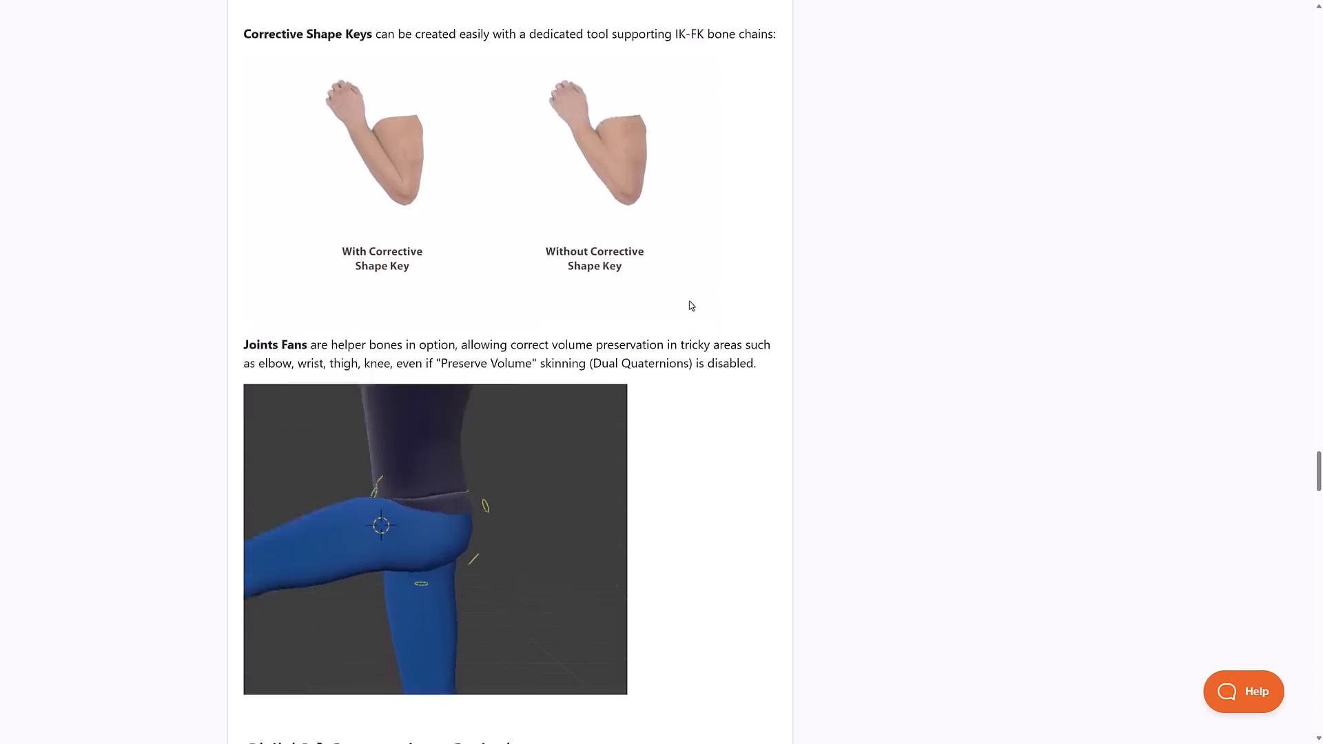
scroll("down", 3)
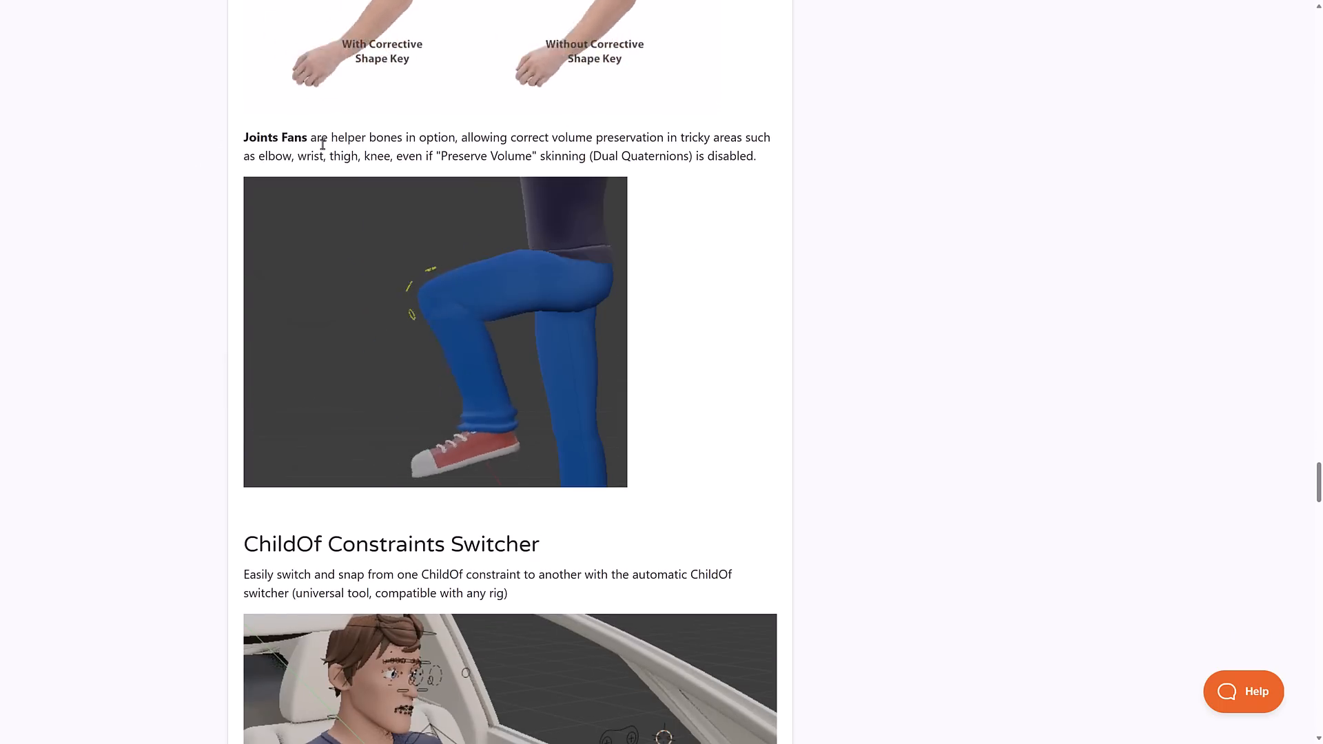
scroll("down", 3)
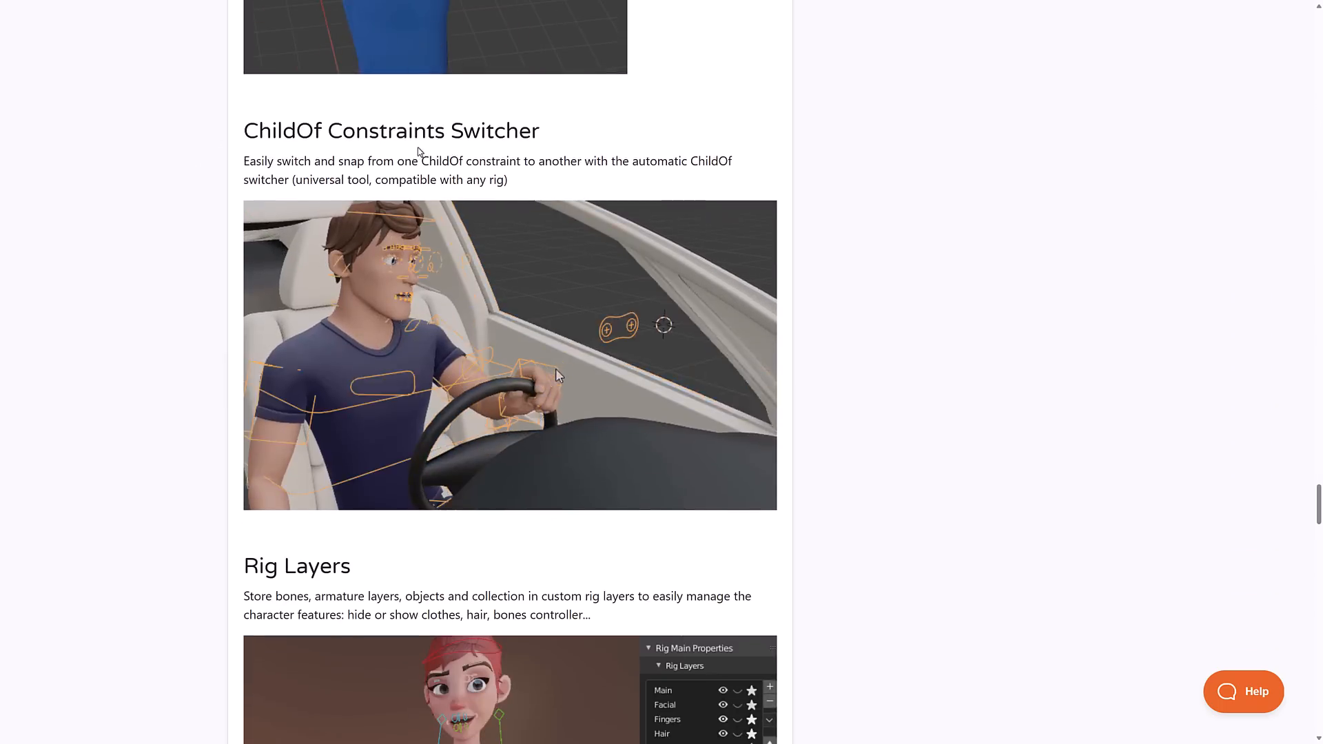
scroll("down", 3)
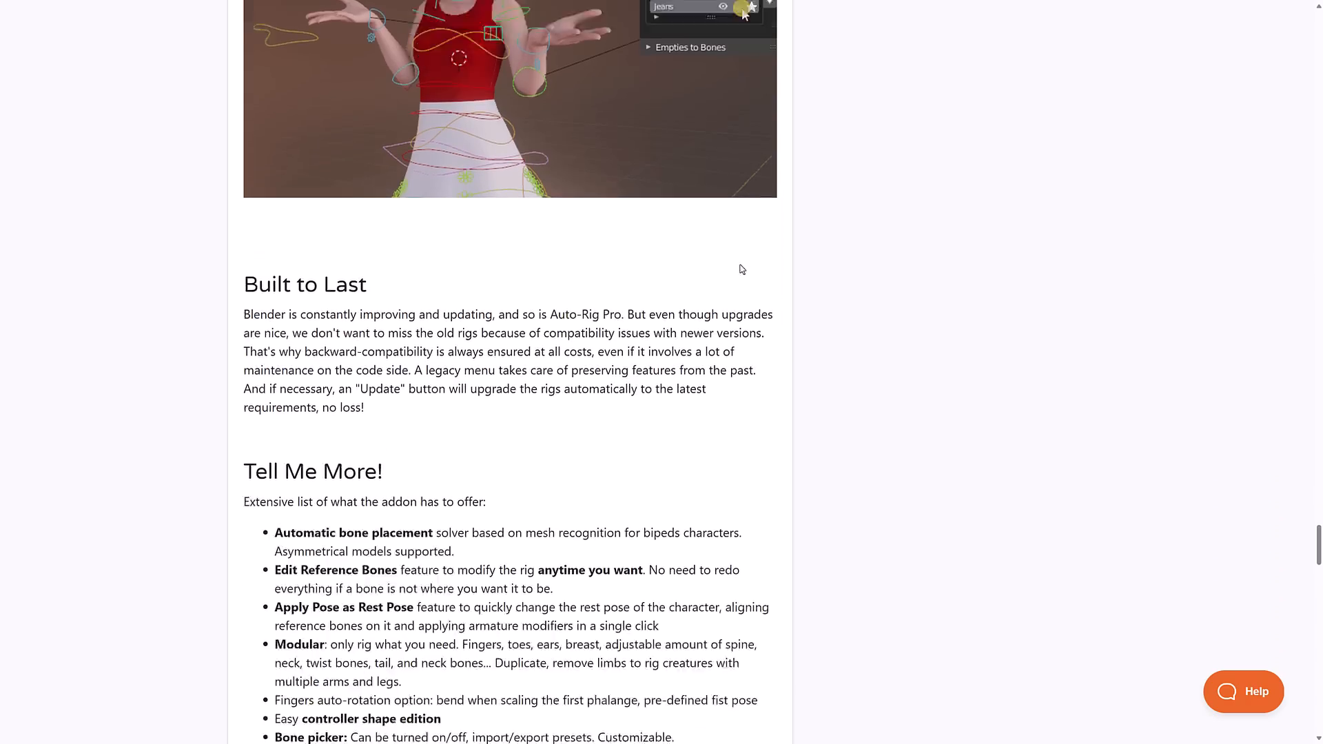
scroll("down", 3)
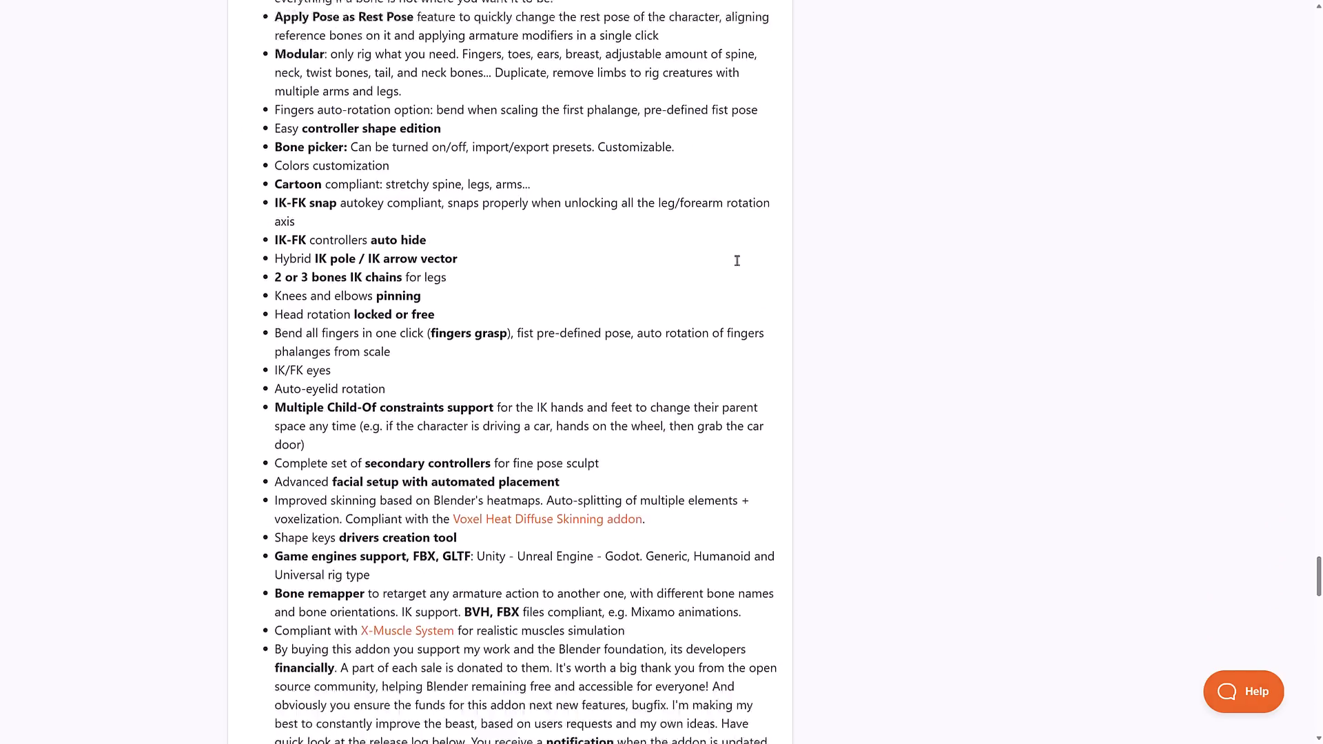
scroll("down", 3)
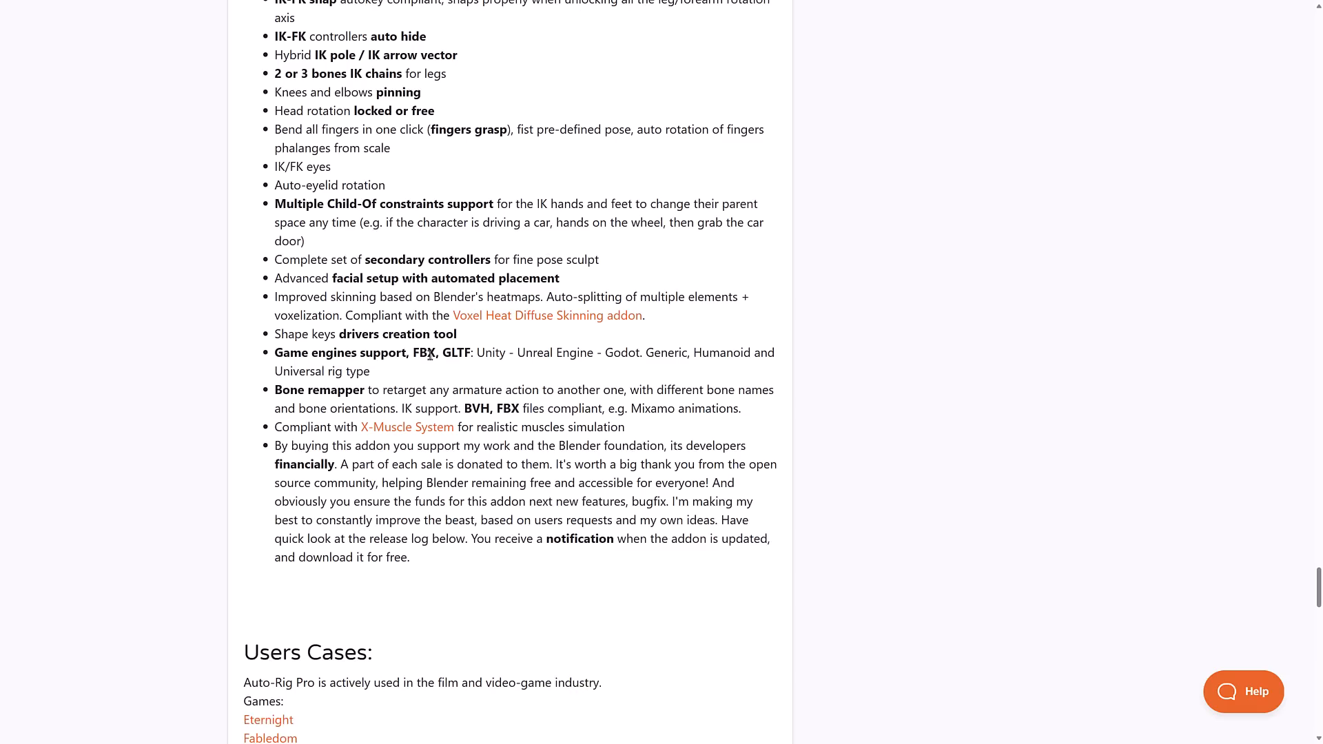
mouse_move(503, 354)
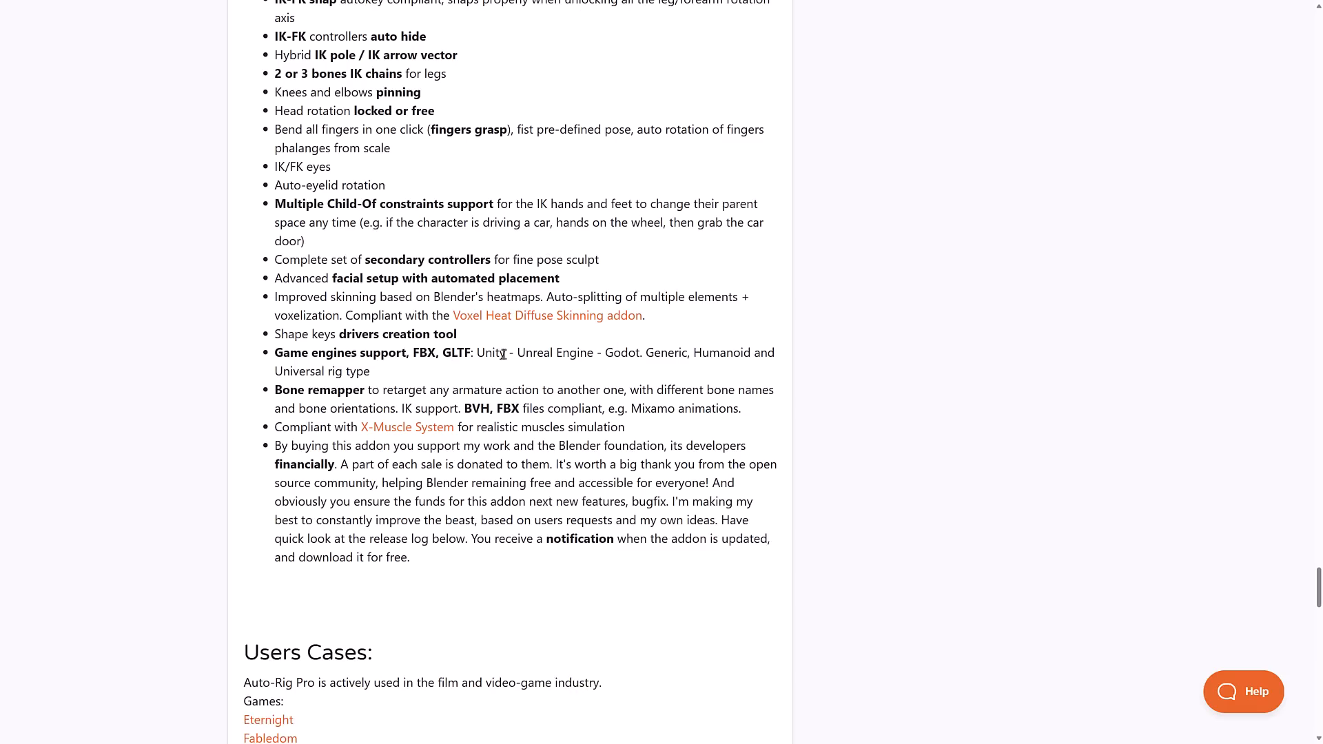
mouse_move(825, 414)
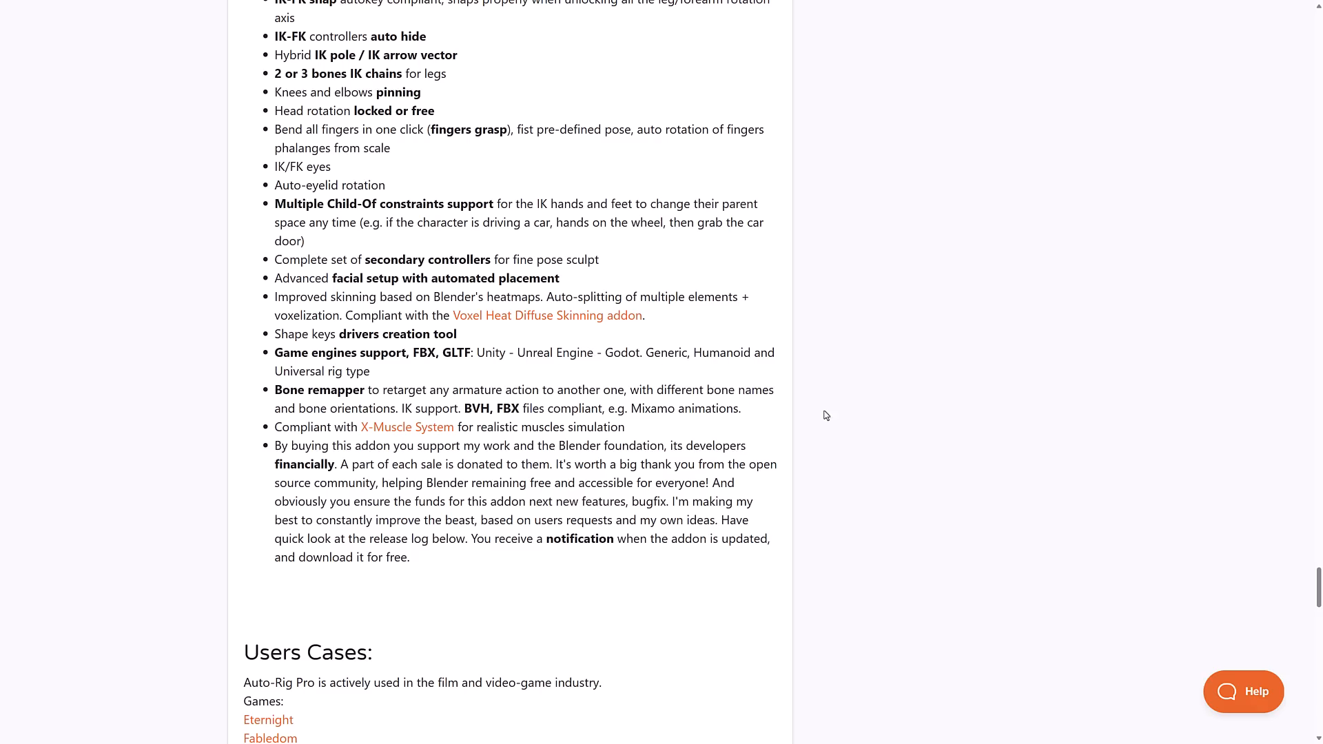
mouse_move(552, 376)
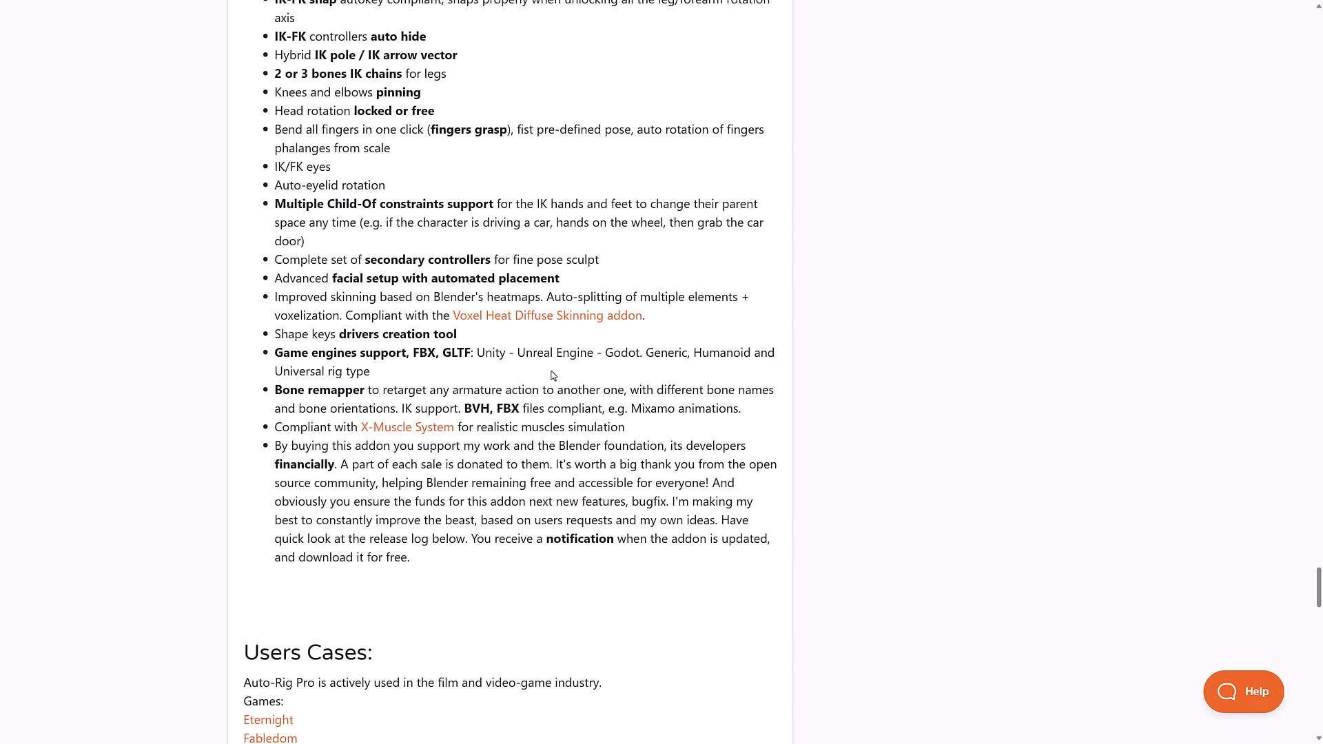
scroll("down", 3)
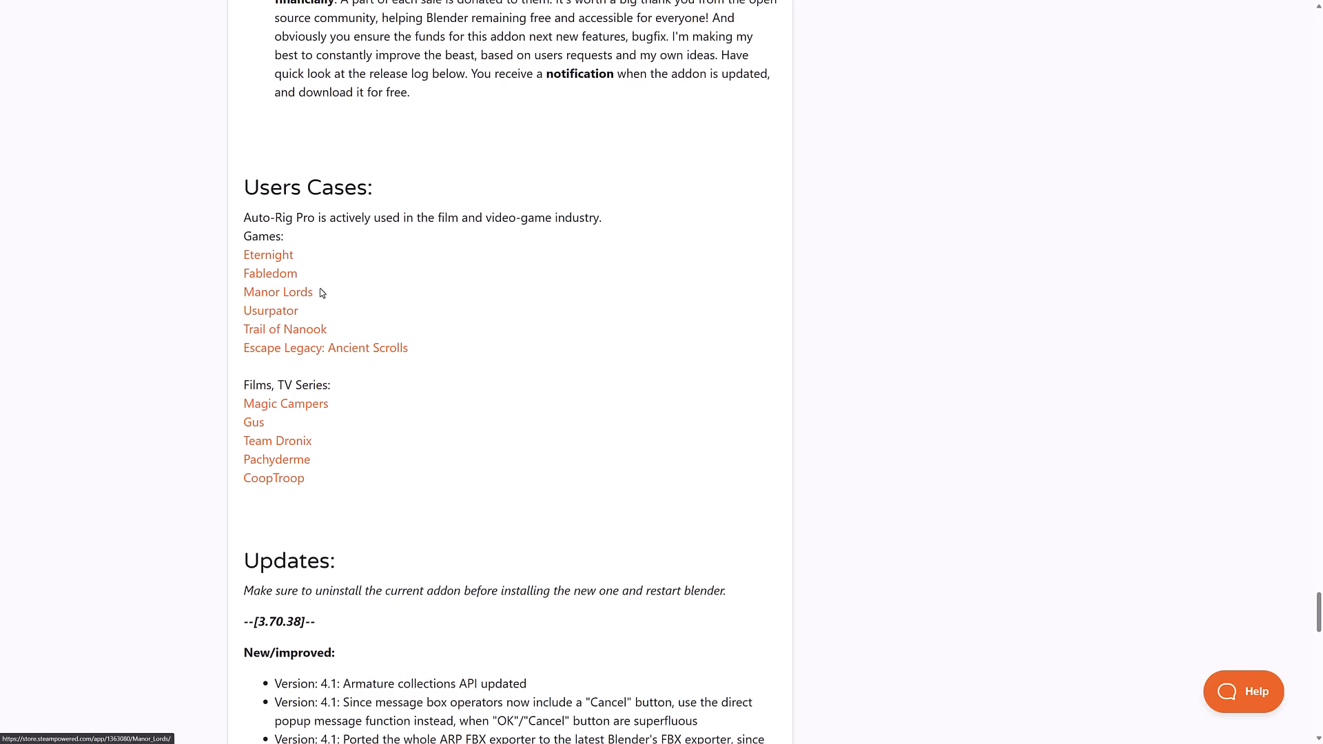
- Scroll back up from Users Cases to the Auto-Rig Pro banner and creator stats
scroll("up", 3)
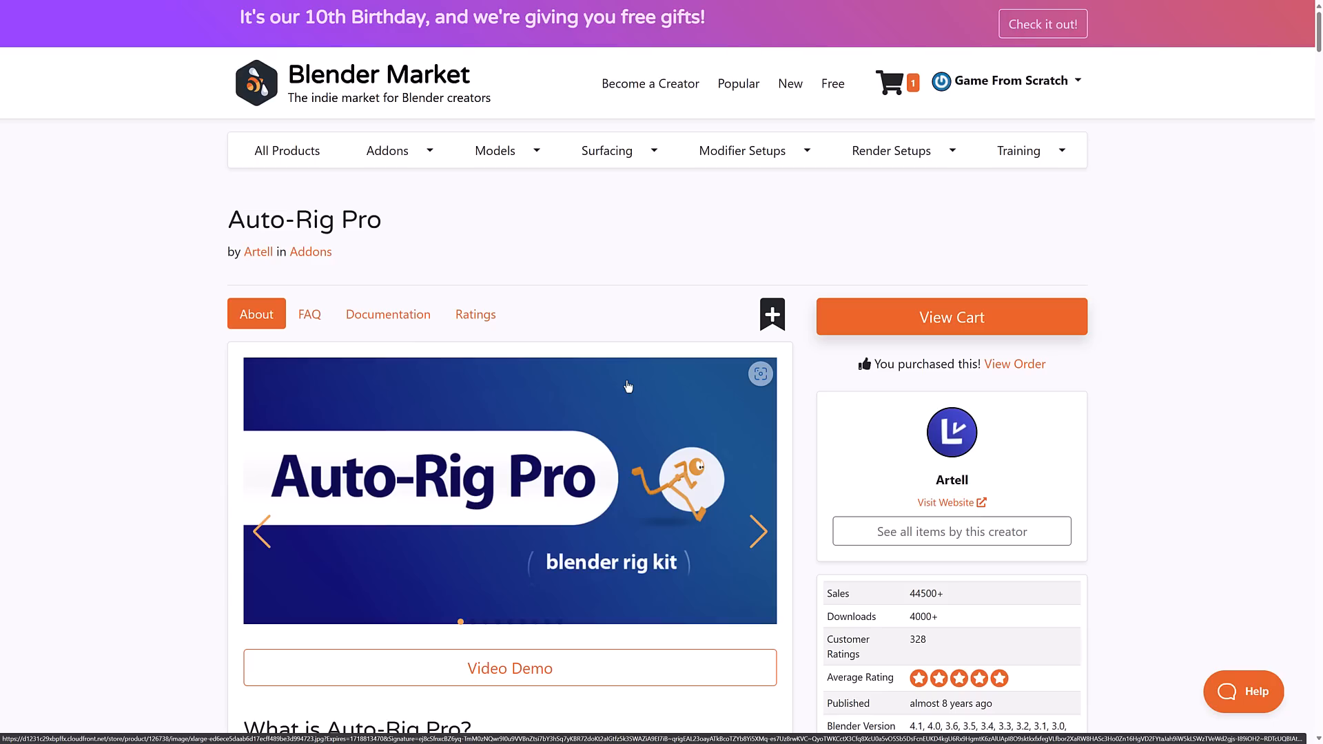
- Scroll slightly to show the sales and rating stats beside 'What is Auto-Rig Pro?'
scroll("down", 3)
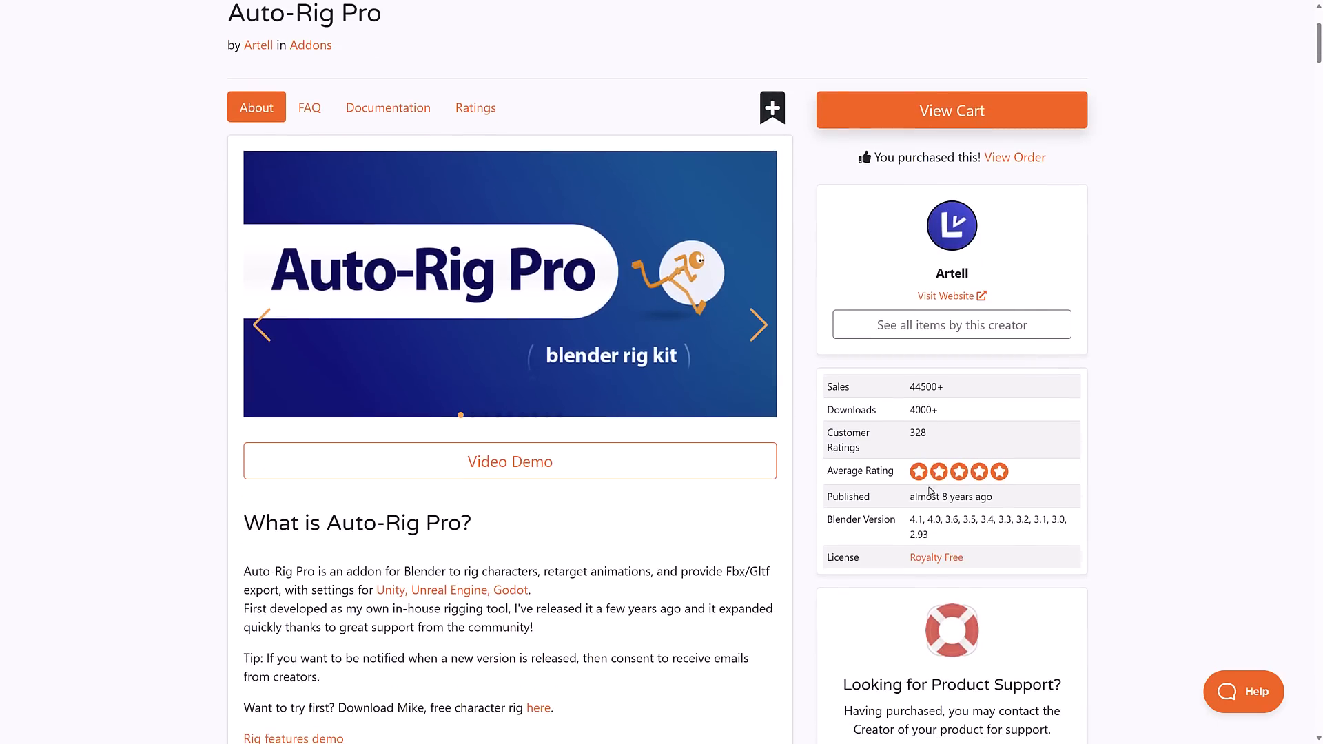
mouse_move(999, 484)
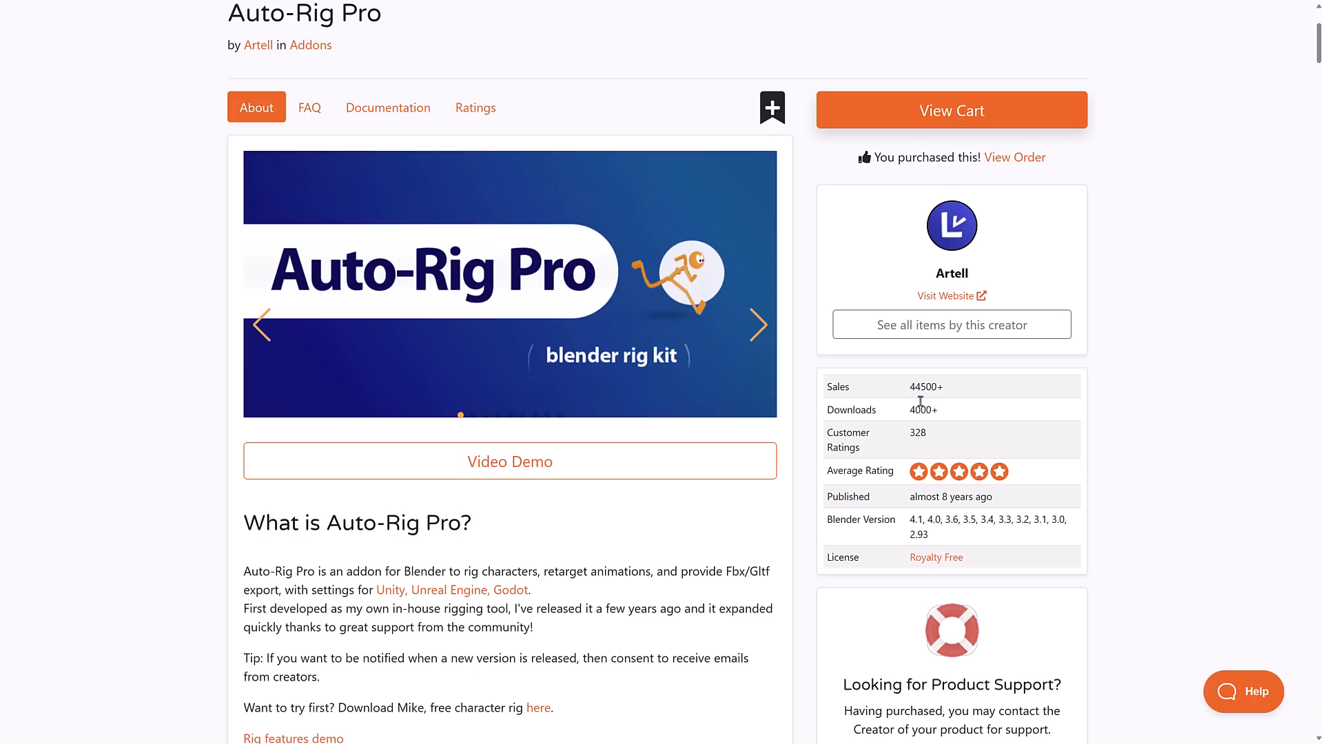
mouse_move(1029, 439)
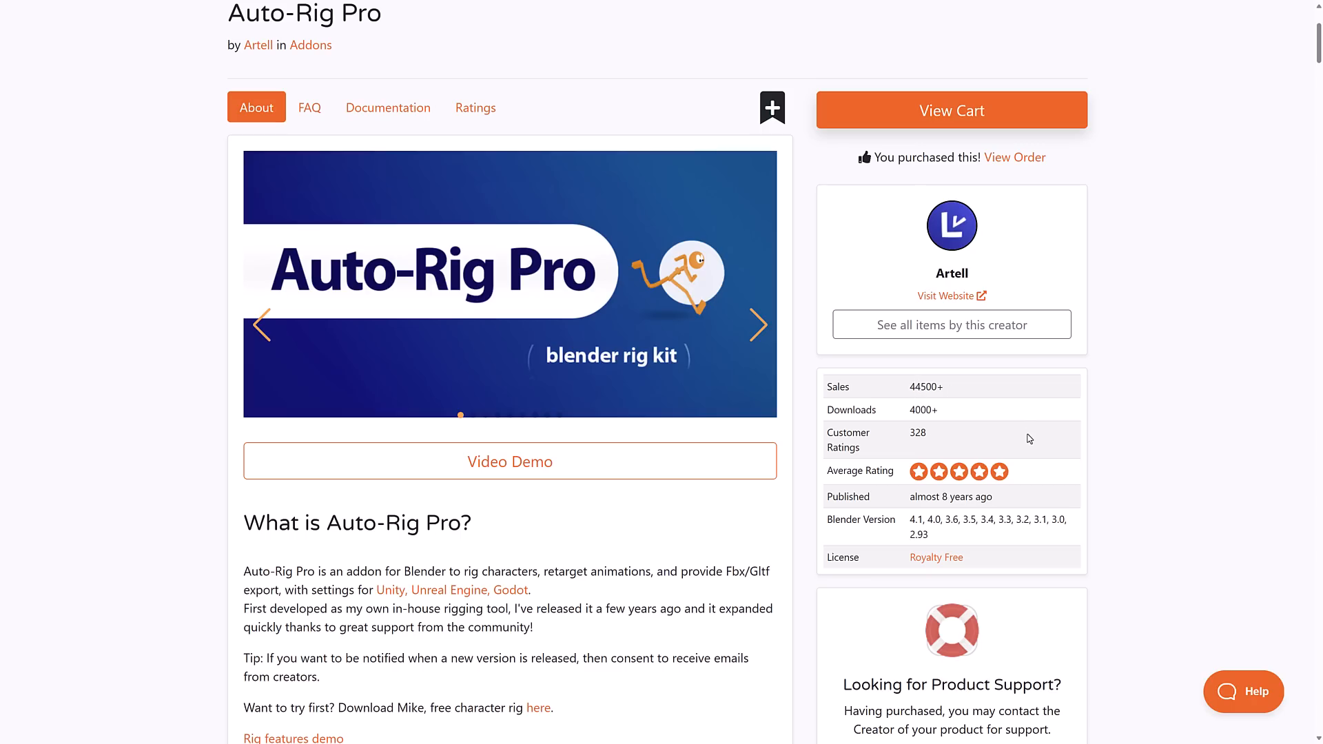